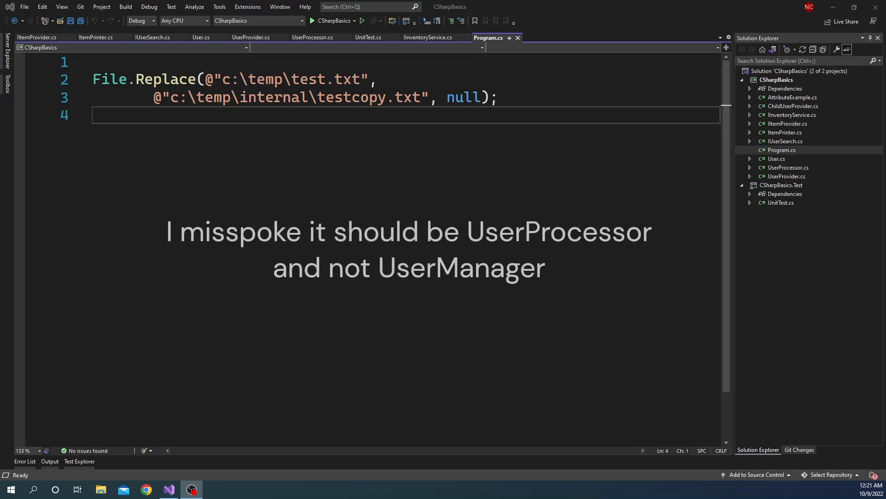
# Review User.cs, highlighting the Access property and the Name, Email, Age and License properties
pyautogui.click(776, 159)
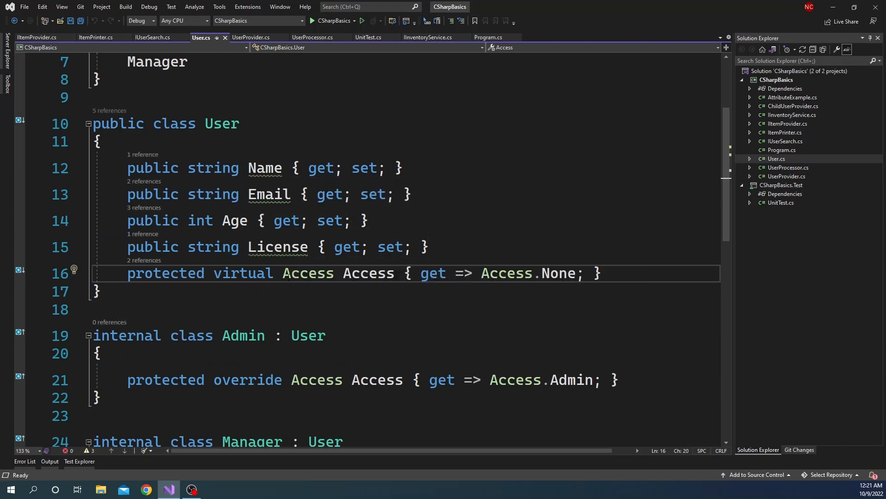
pyautogui.doubleClick(367, 273)
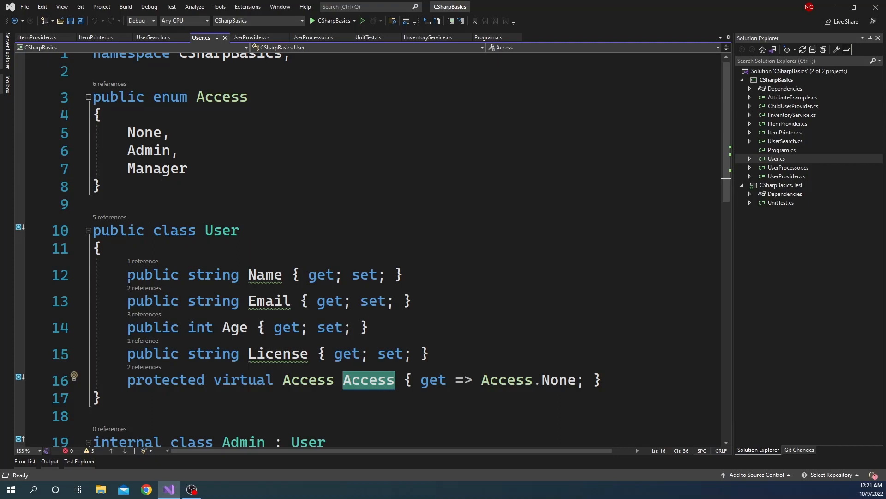
pyautogui.moveTo(127, 274); pyautogui.dragTo(430, 354)
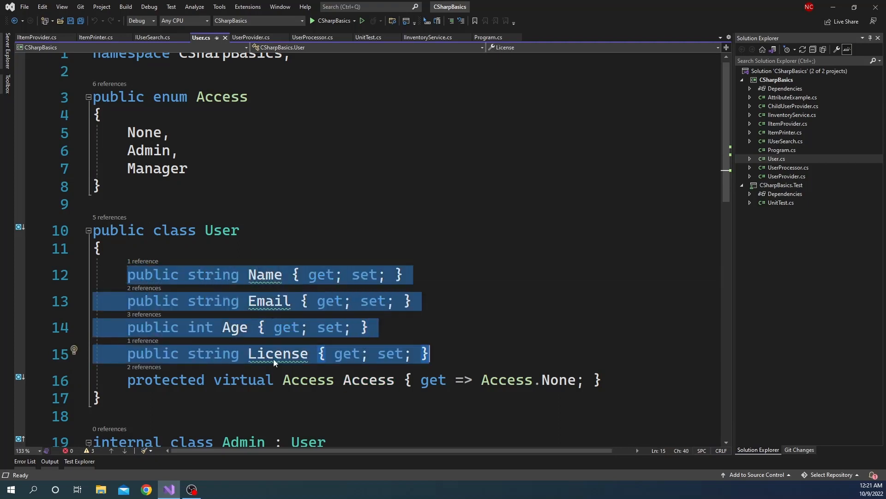
pyautogui.moveTo(312, 380)
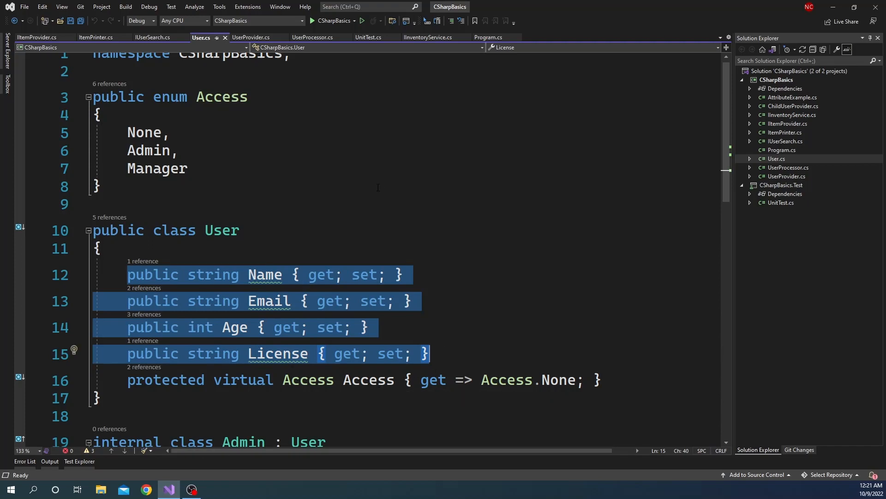
pyautogui.moveTo(792, 171)
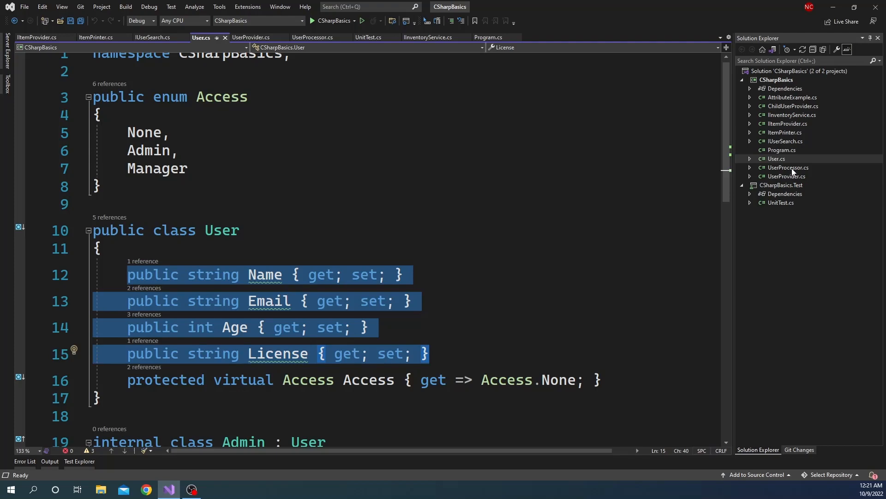
# View UserProcessor.cs and read through ProcessAsync's age, email and file-writing checks
pyautogui.click(313, 37)
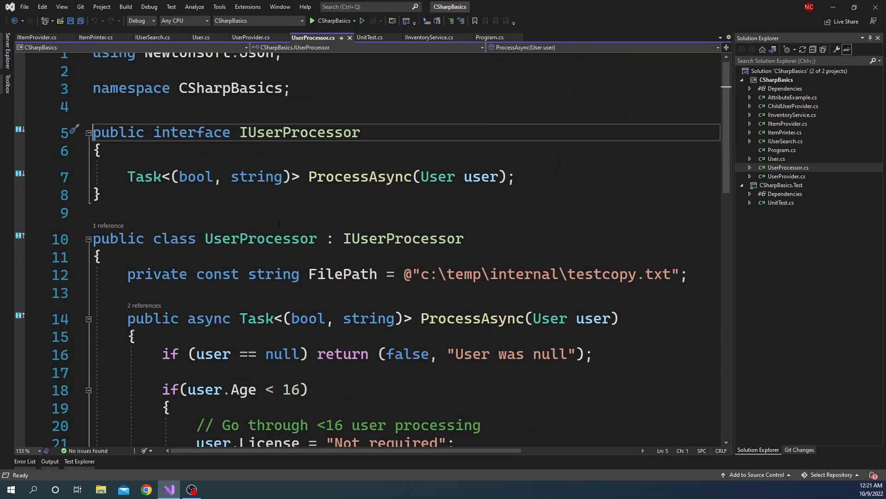
pyautogui.scroll(-3)
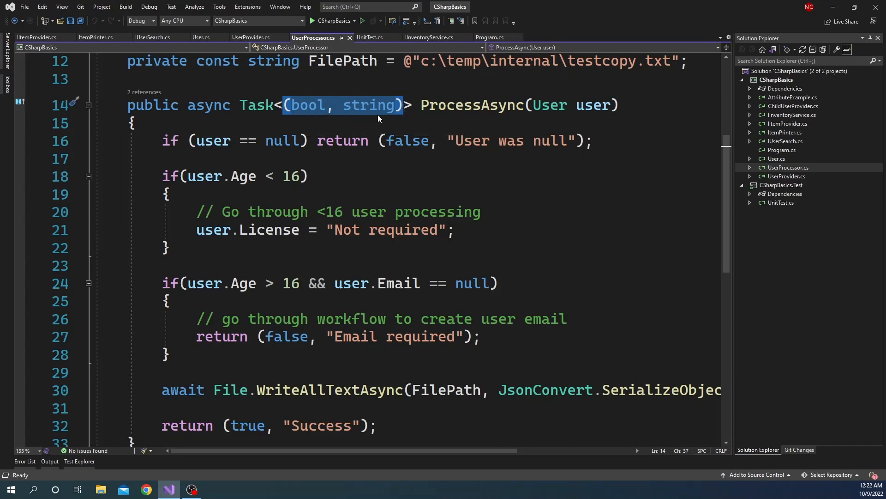
pyautogui.scroll(-3)
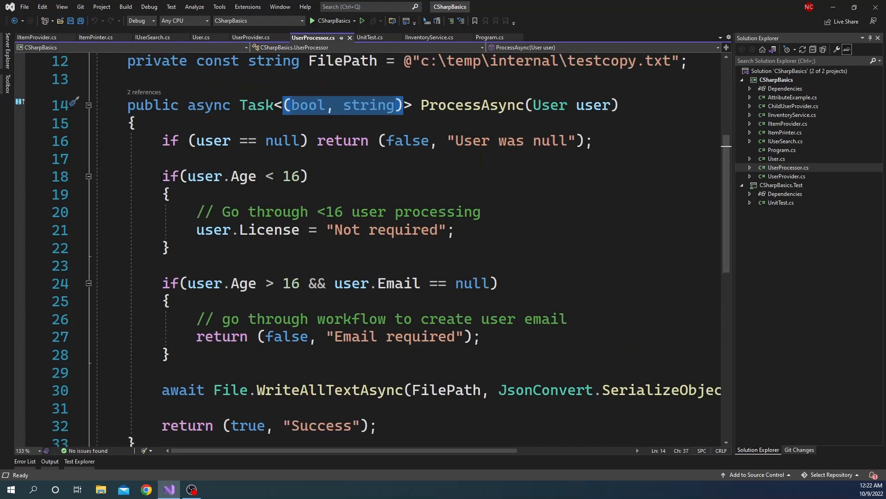
pyautogui.moveTo(244, 175)
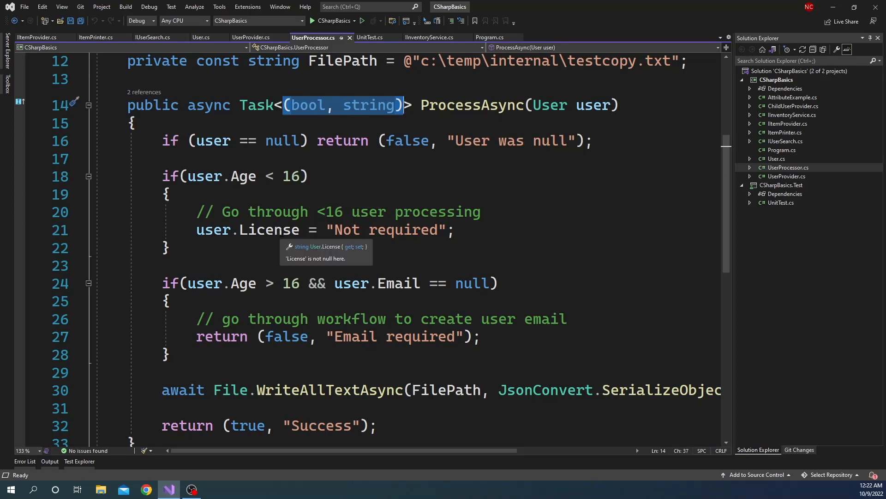
pyautogui.moveTo(357, 229)
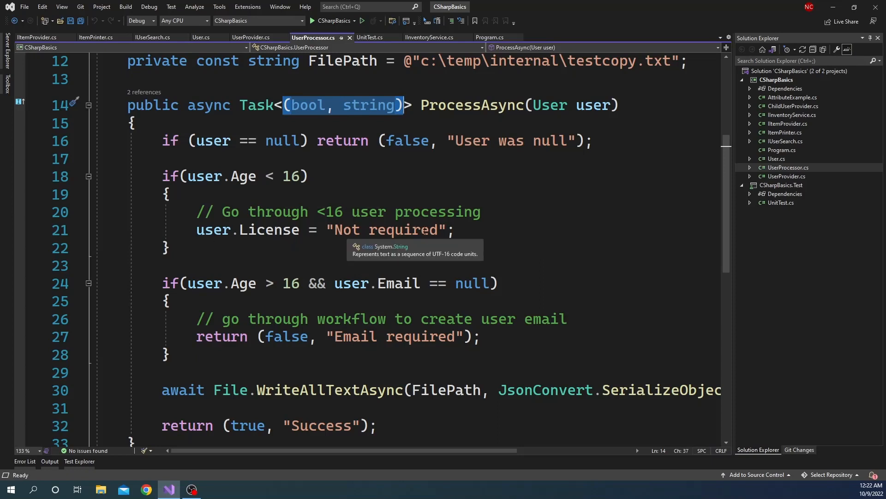
pyautogui.moveTo(298, 199)
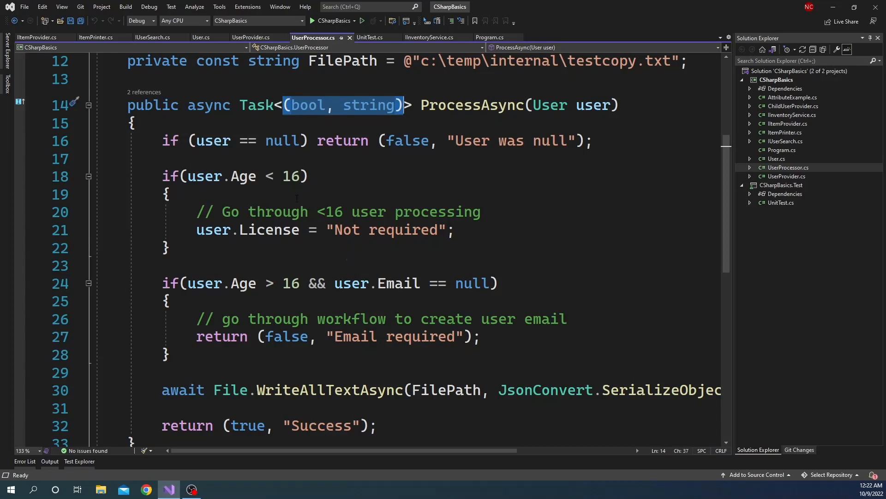
pyautogui.scroll(-3)
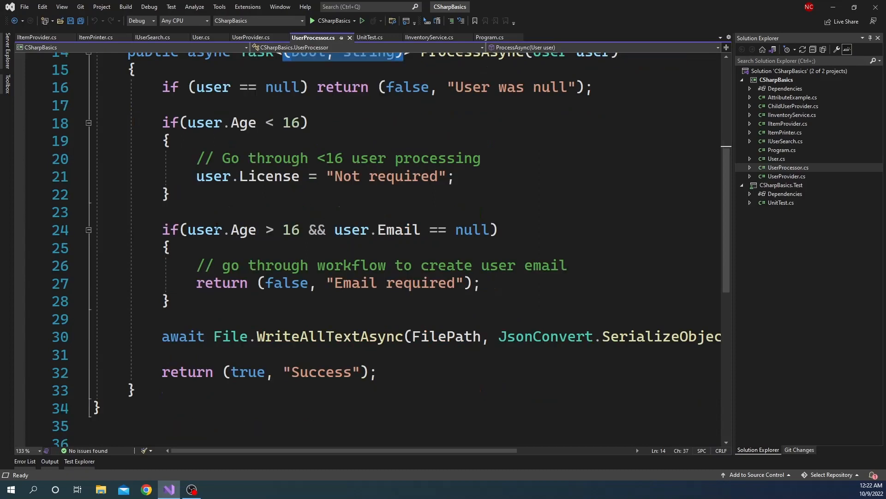
pyautogui.moveTo(291, 229)
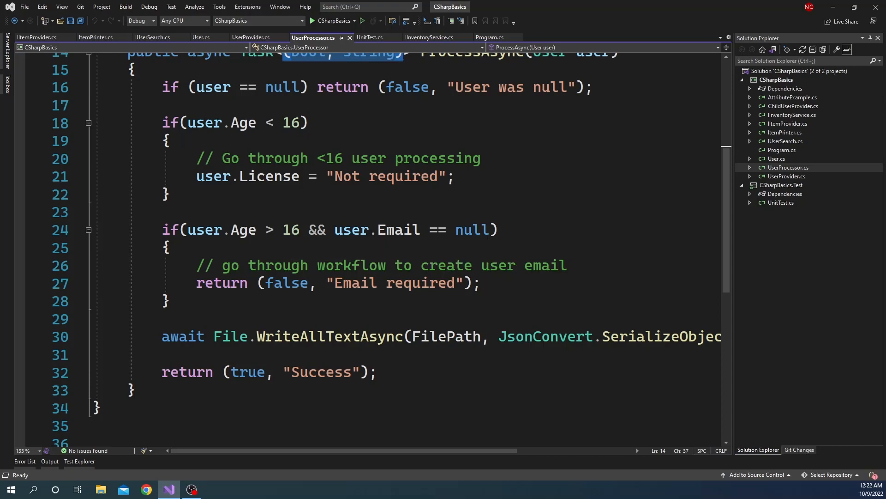
pyautogui.moveTo(418, 283)
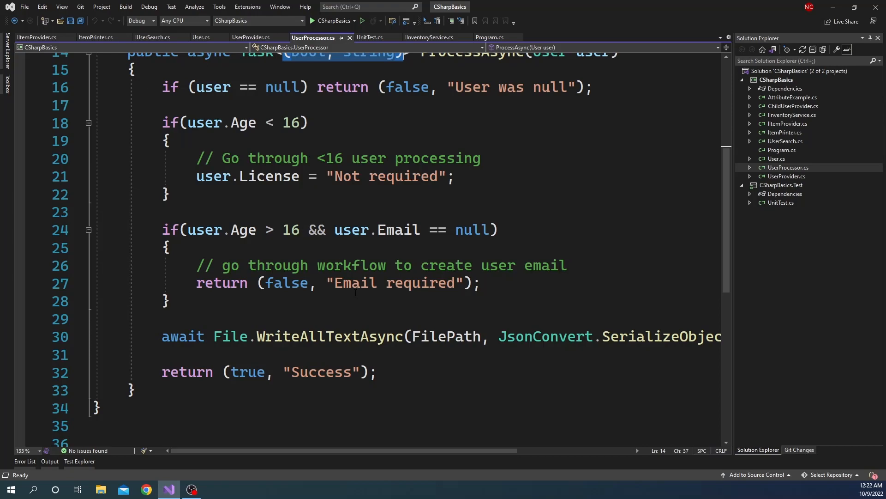
# Change ProcessAsync's first age condition from user.Age < 16 to user.Age <= 16
pyautogui.click(276, 122)
pyautogui.write('=')
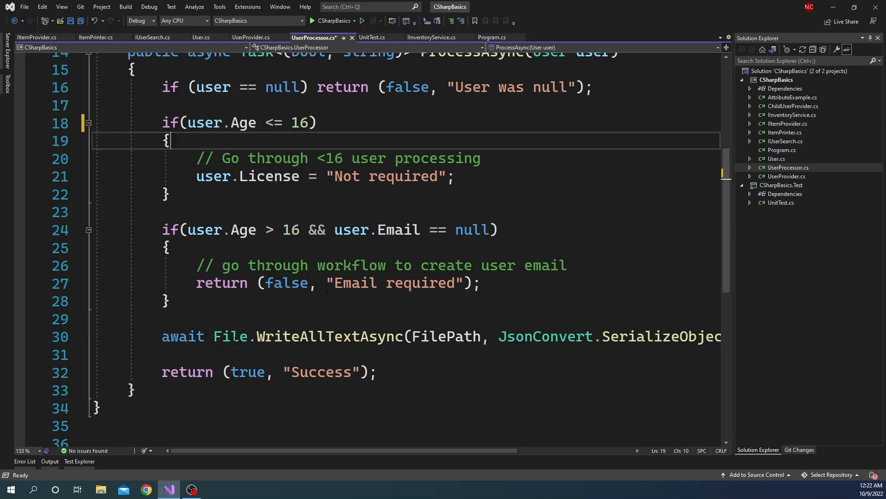
pyautogui.moveTo(318, 336)
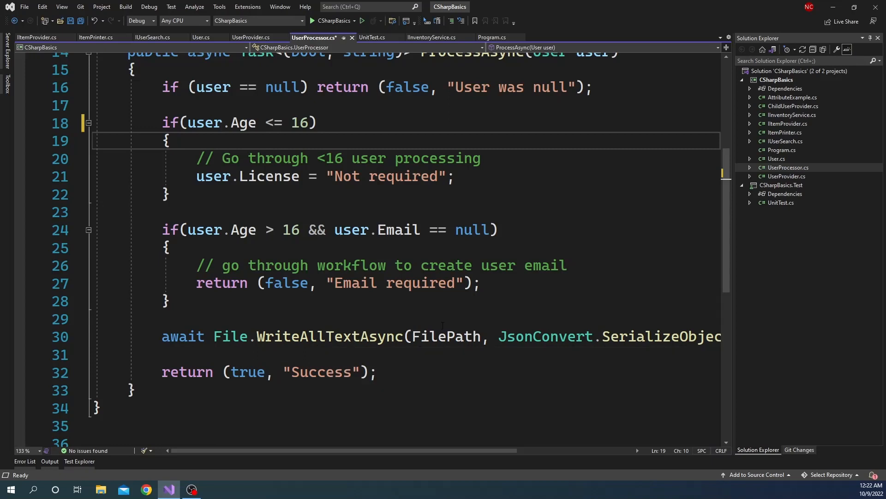
pyautogui.hscroll(3)
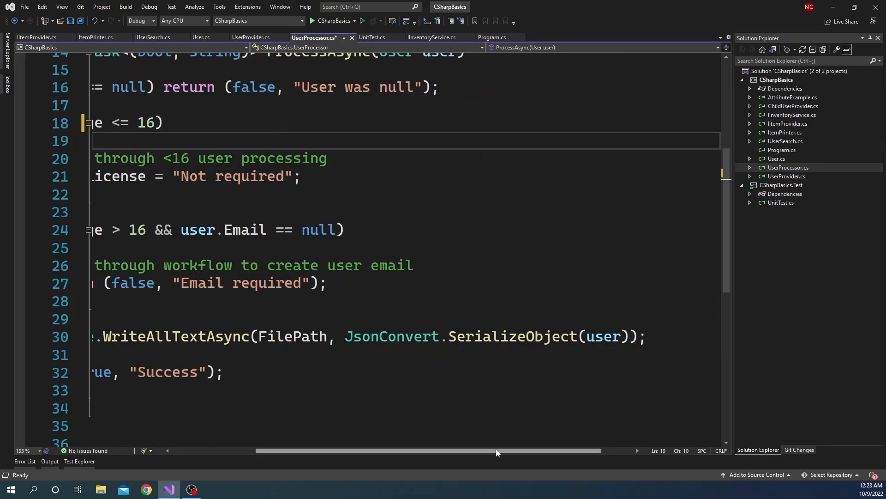
pyautogui.hscroll(-3)
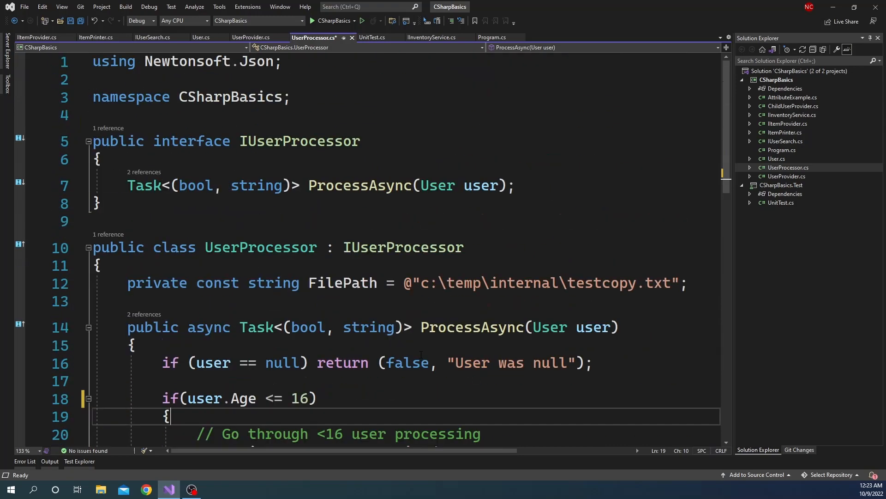
pyautogui.scroll(-3)
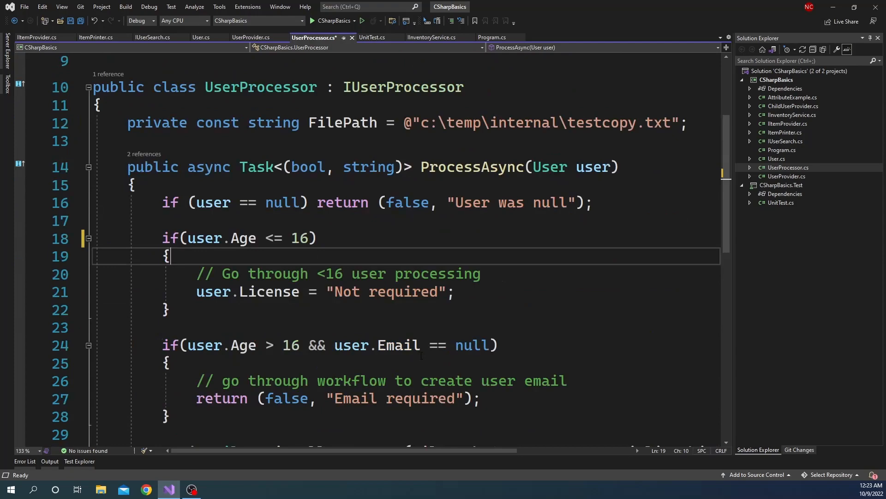
pyautogui.moveTo(260, 87)
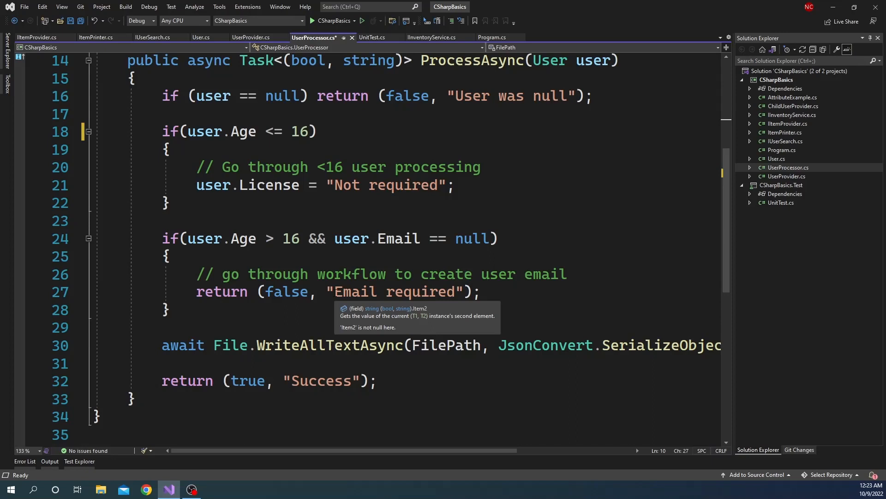
pyautogui.moveTo(161, 345); pyautogui.dragTo(334, 345)
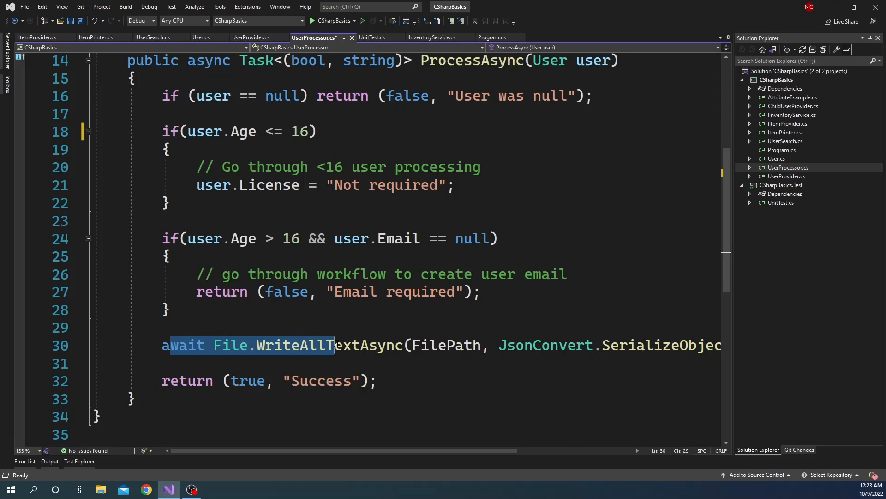
pyautogui.moveTo(338, 345)
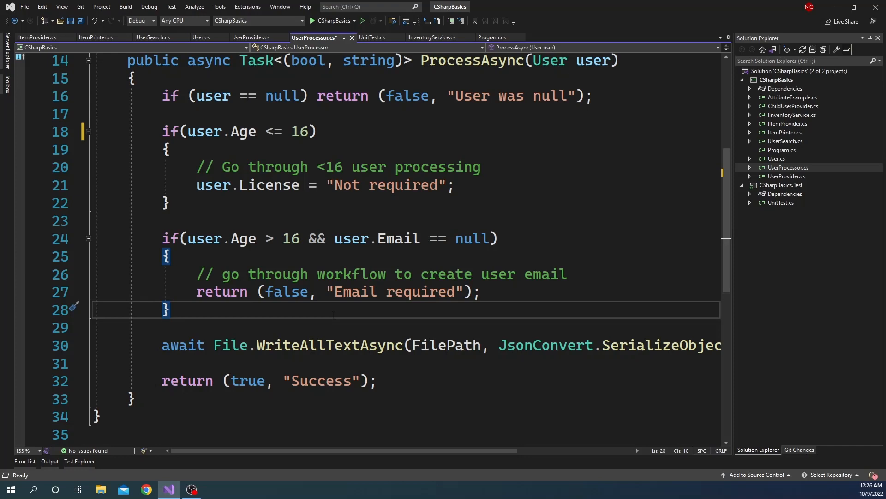
pyautogui.moveTo(771, 187)
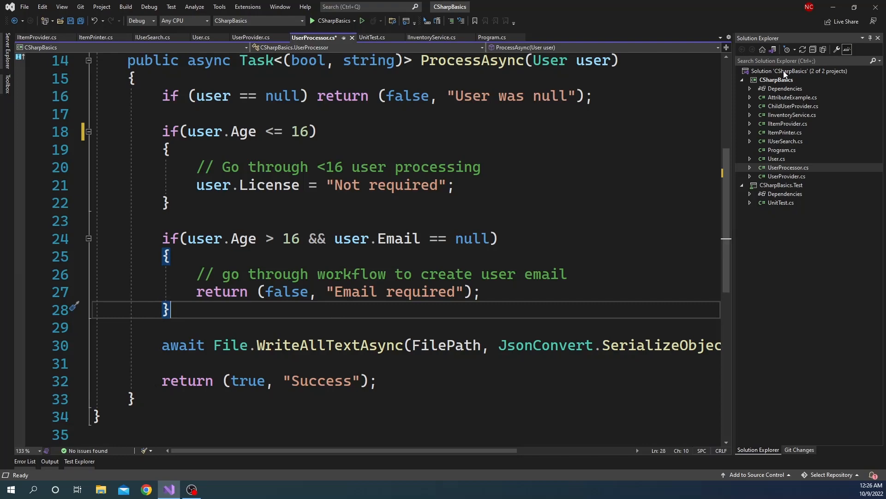
pyautogui.rightClick(784, 70)
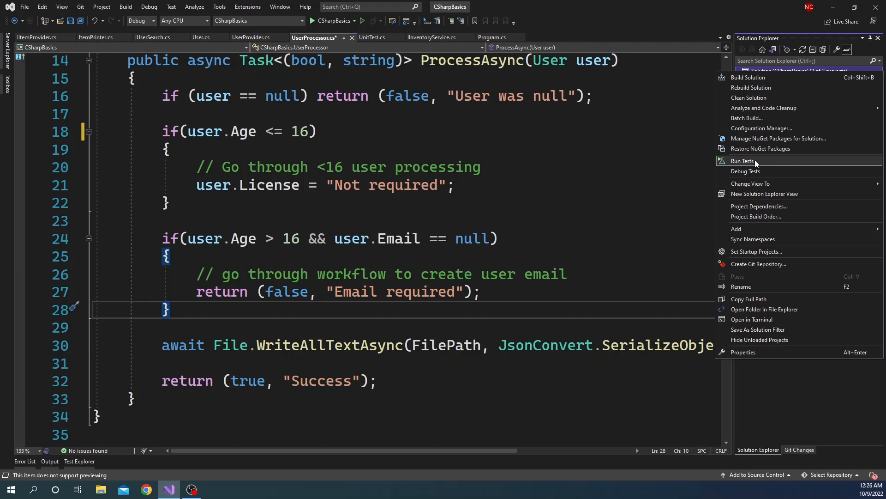
pyautogui.moveTo(736, 229)
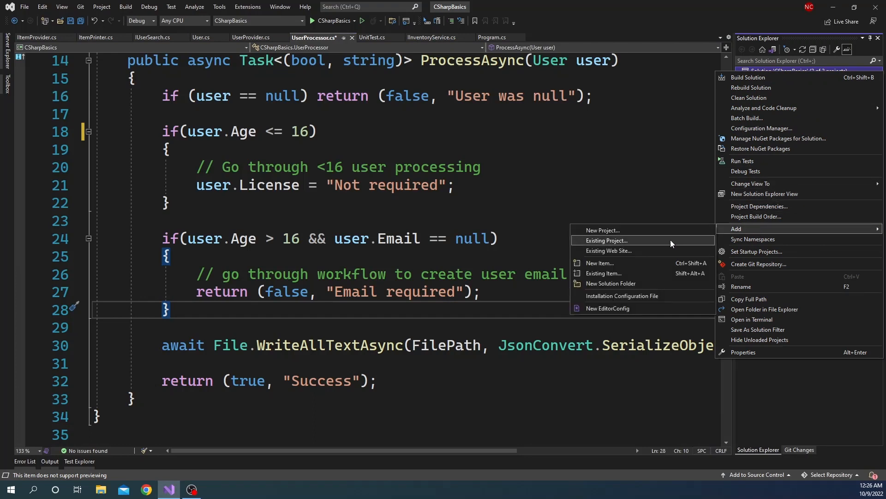
pyautogui.moveTo(621, 234)
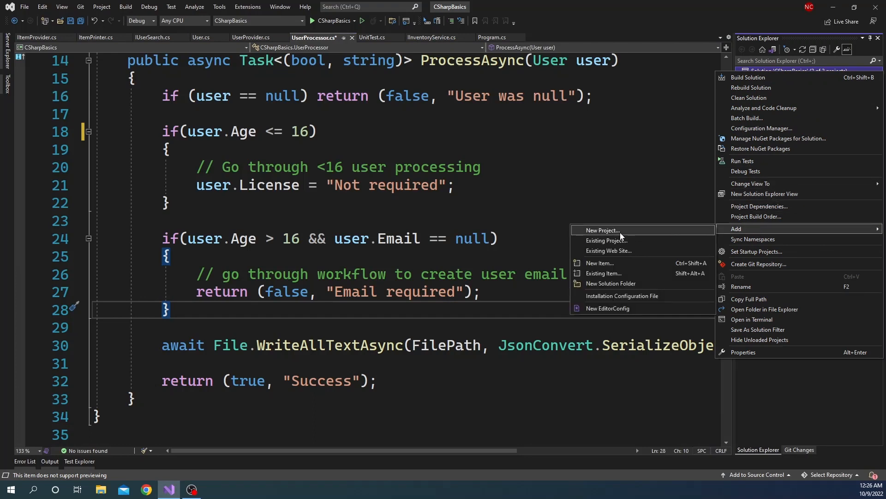
pyautogui.click(602, 230)
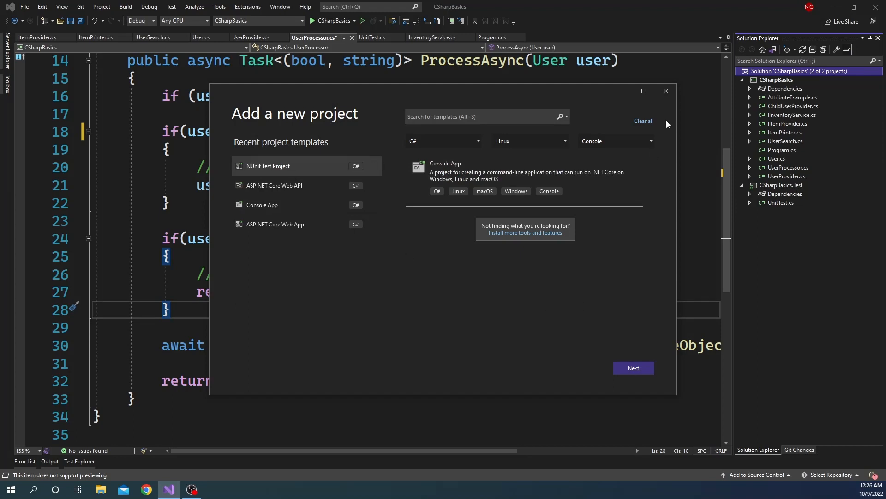
pyautogui.click(667, 90)
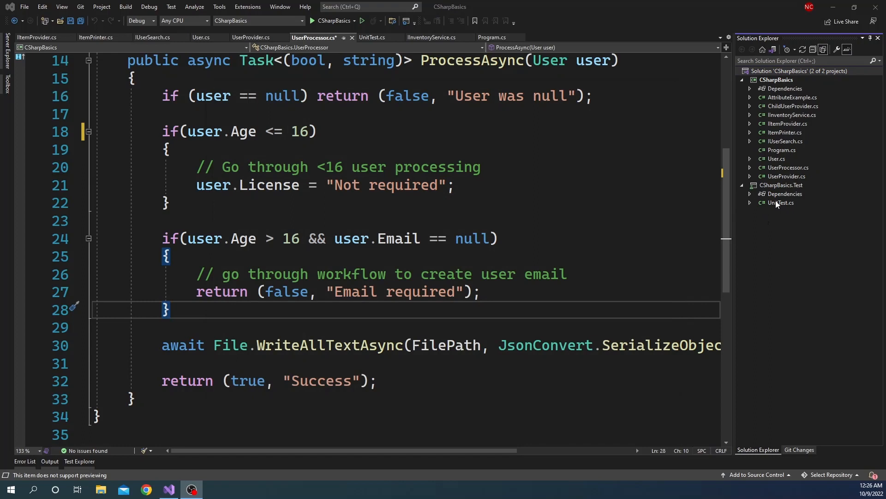
# Review CSharpBasics.Test's packages (Test.Sdk, Moq, NUnit, NUnit3TestAdapter) and collapse the list
pyautogui.click(750, 194)
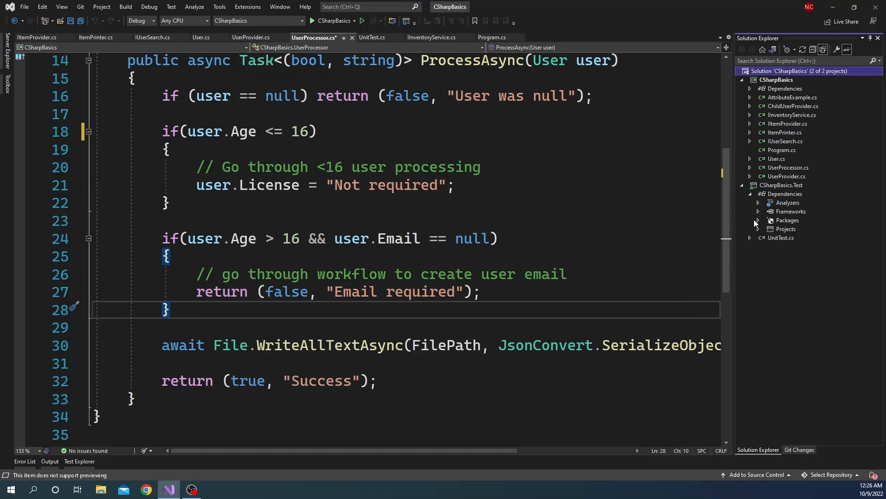
pyautogui.click(758, 220)
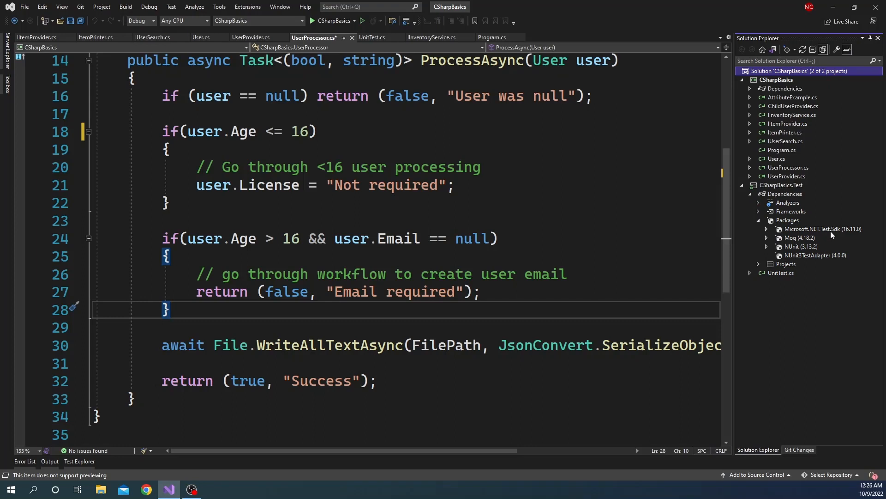
pyautogui.moveTo(837, 233)
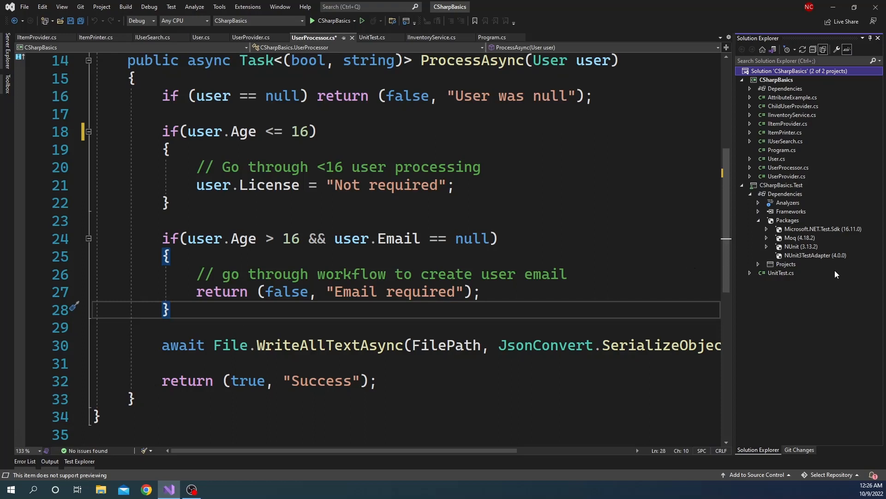
pyautogui.moveTo(823, 262)
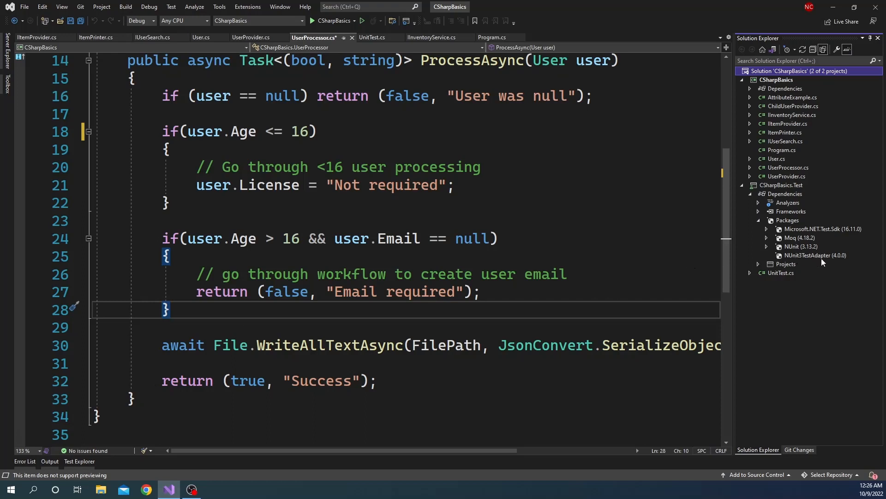
pyautogui.moveTo(785, 252)
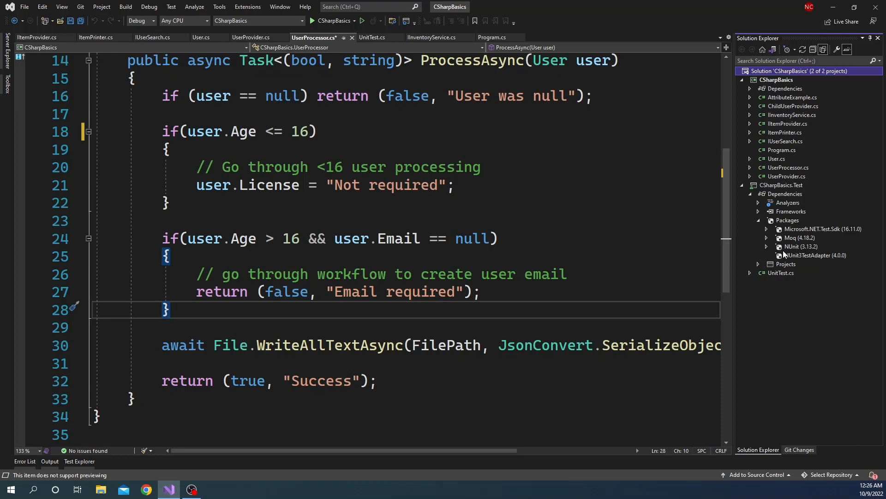
pyautogui.moveTo(822, 255)
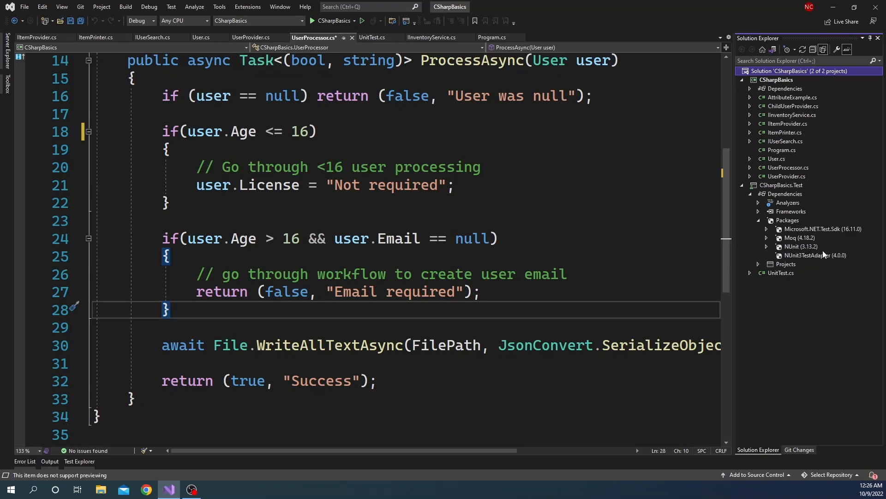
pyautogui.moveTo(800, 246)
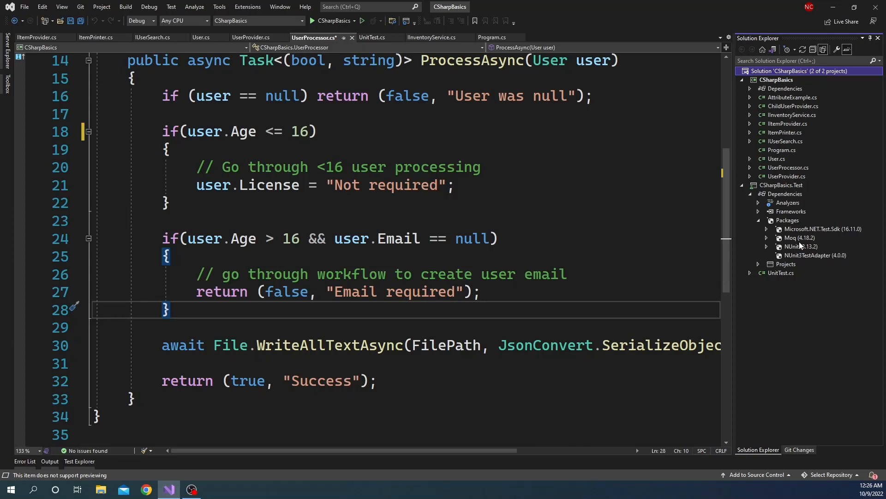
pyautogui.click(759, 219)
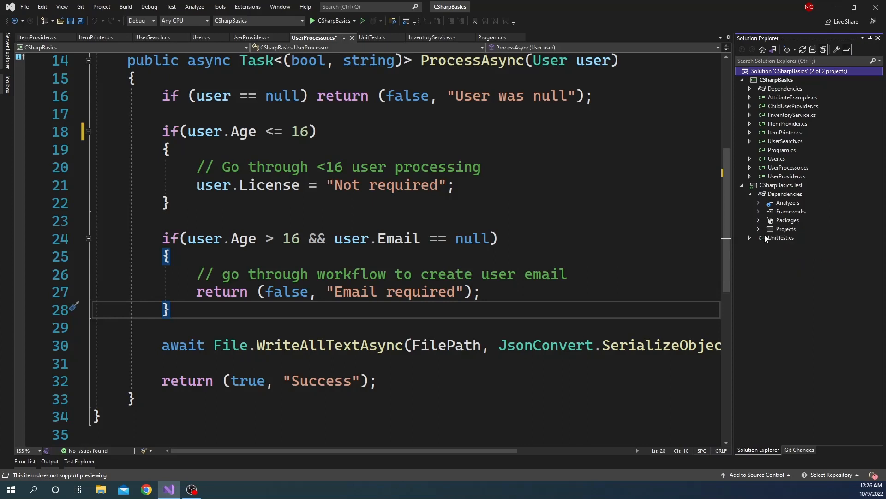
# Check the test project's references and UserProcessor.cs, then return to UnitTest.cs showing Test_File
pyautogui.click(758, 229)
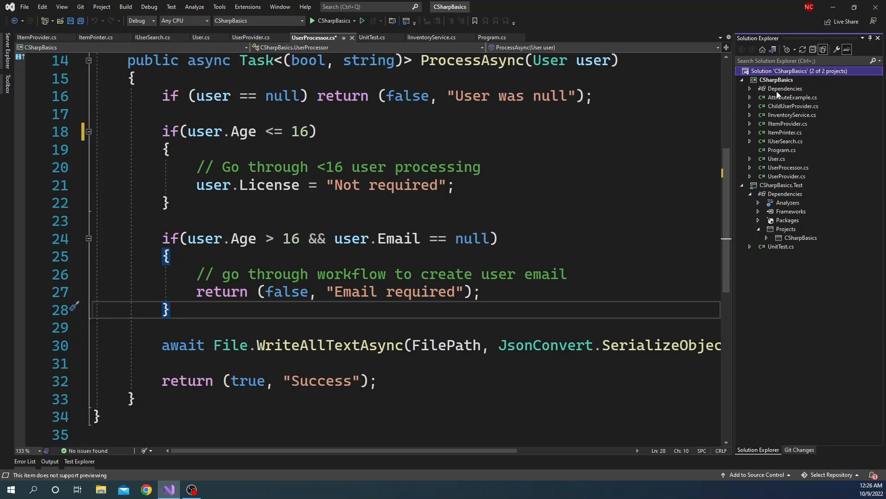
pyautogui.click(758, 229)
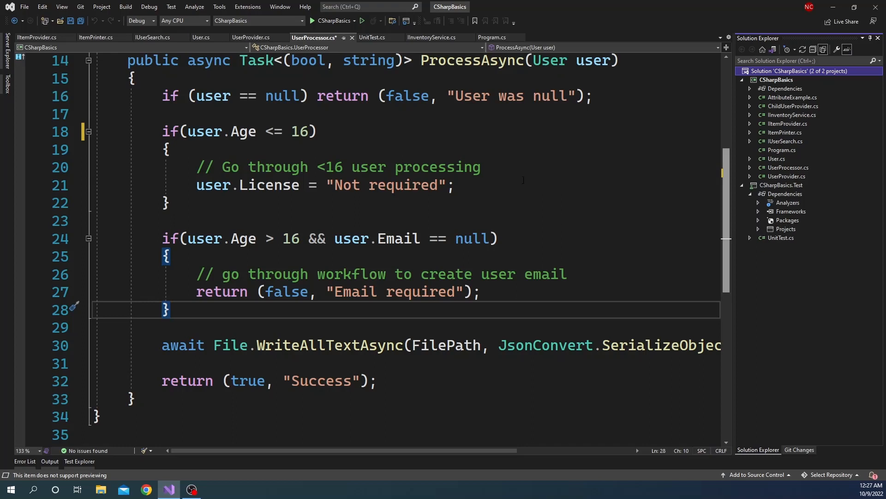
pyautogui.click(781, 238)
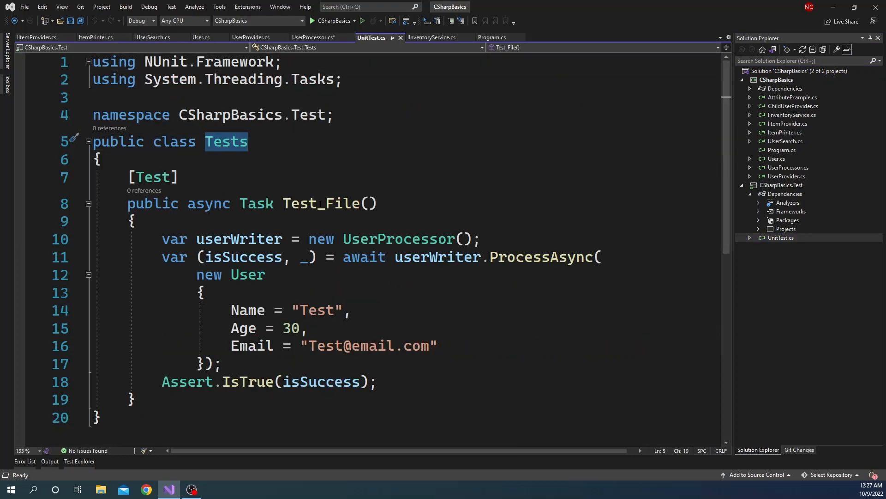
pyautogui.doubleClick(320, 204)
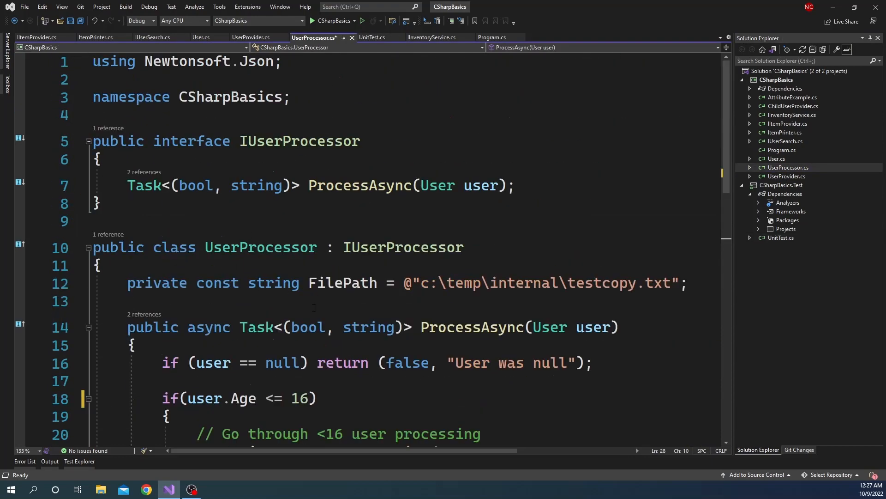
pyautogui.click(371, 37)
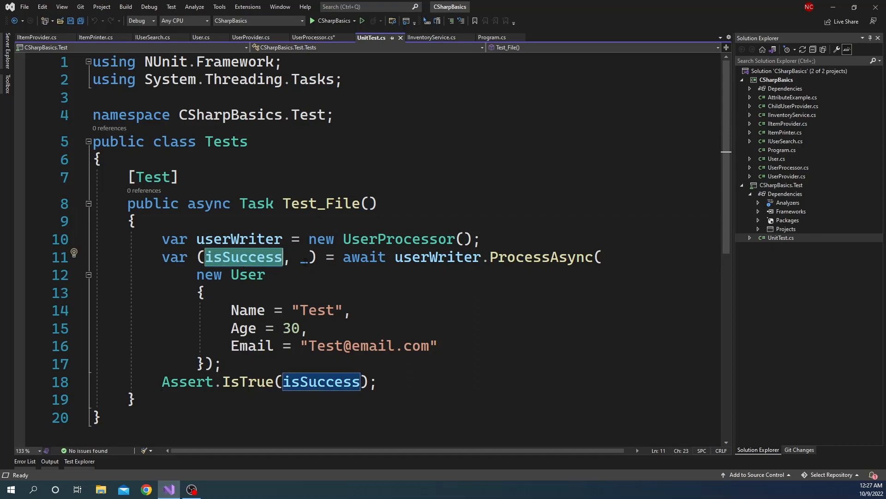
pyautogui.moveTo(243, 260)
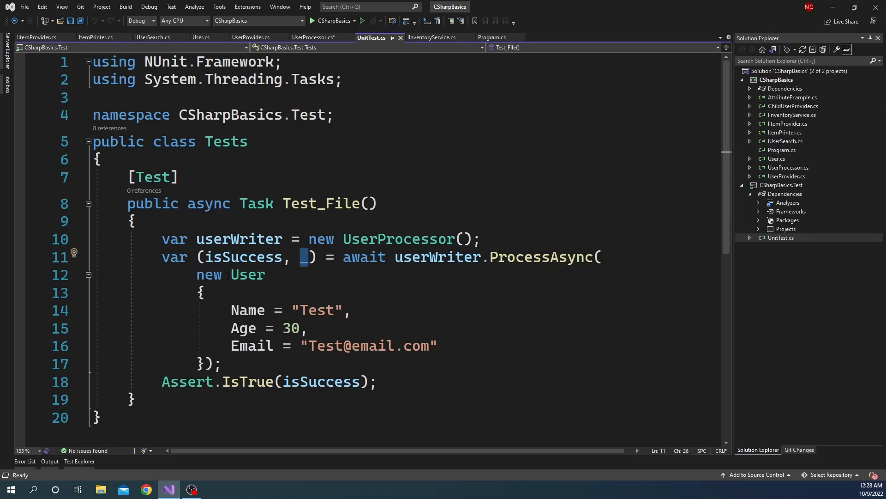
pyautogui.moveTo(322, 382)
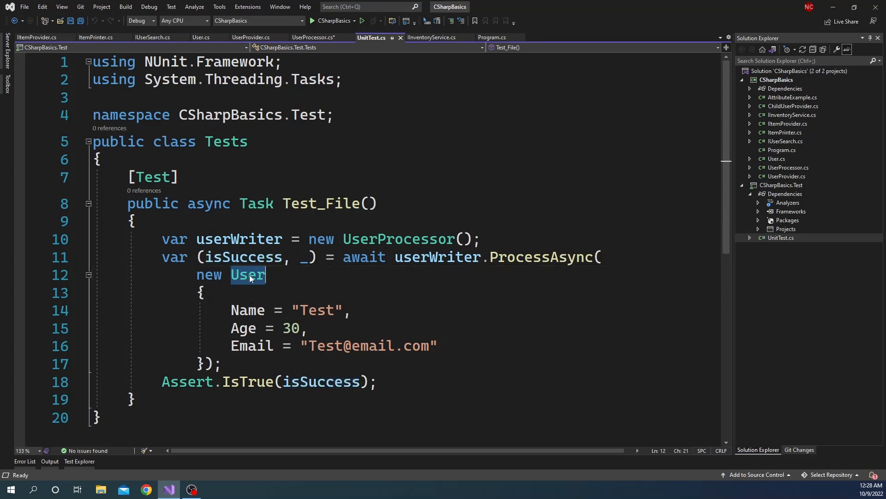
pyautogui.moveTo(290, 329)
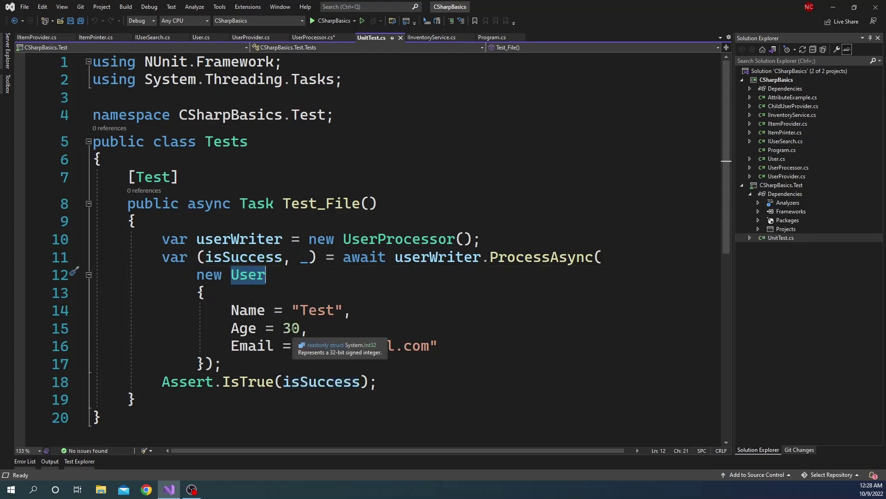
pyautogui.moveTo(361, 343)
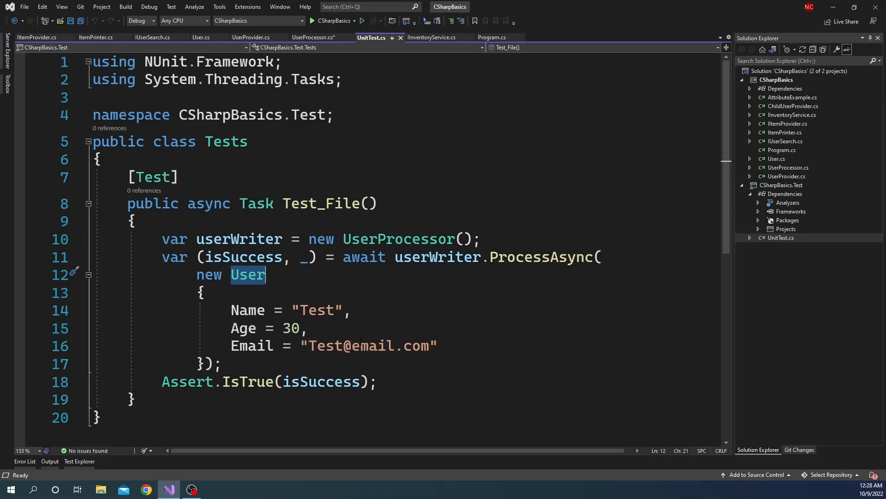
pyautogui.moveTo(783, 150)
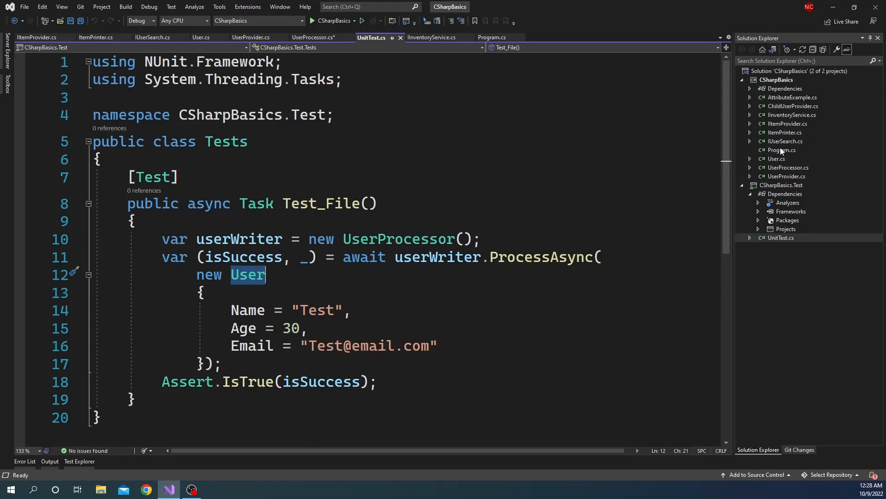
pyautogui.click(321, 37)
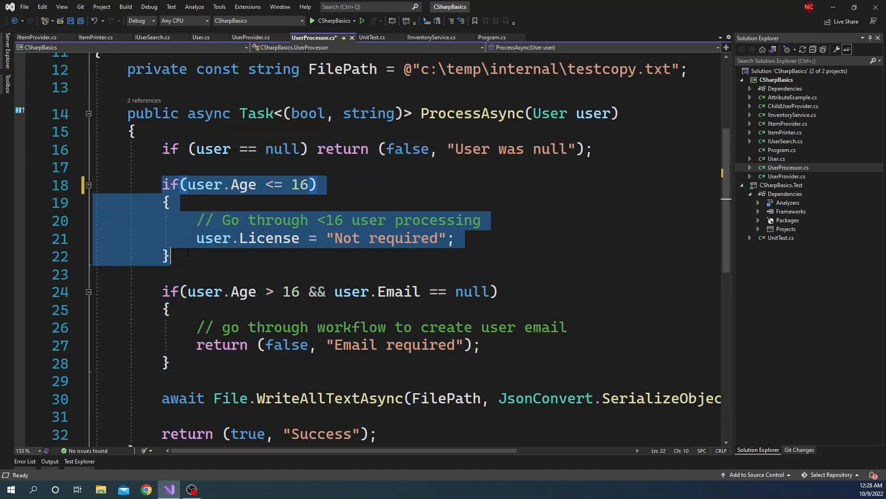
pyautogui.scroll(-3)
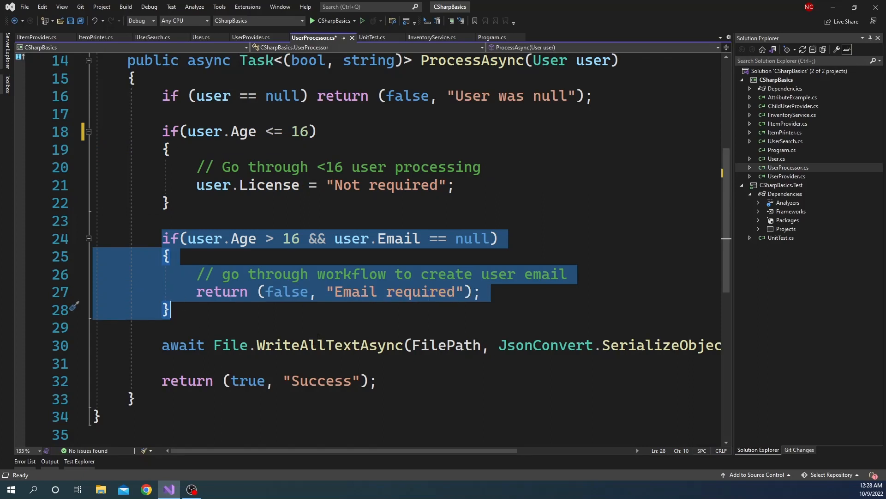
pyautogui.click(170, 310)
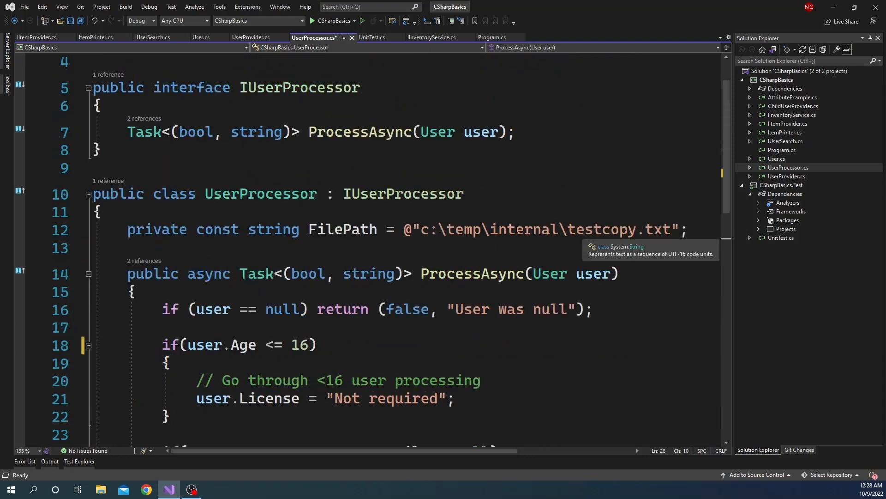
pyautogui.doubleClick(523, 229)
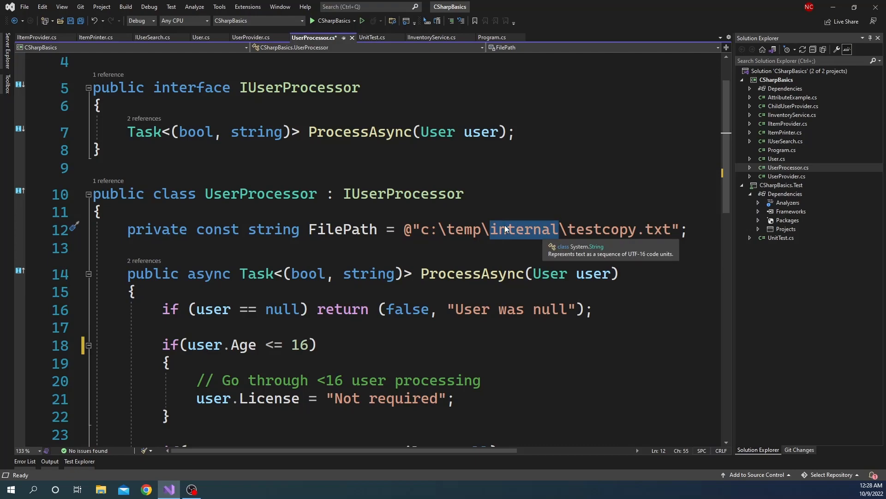
pyautogui.moveTo(478, 212)
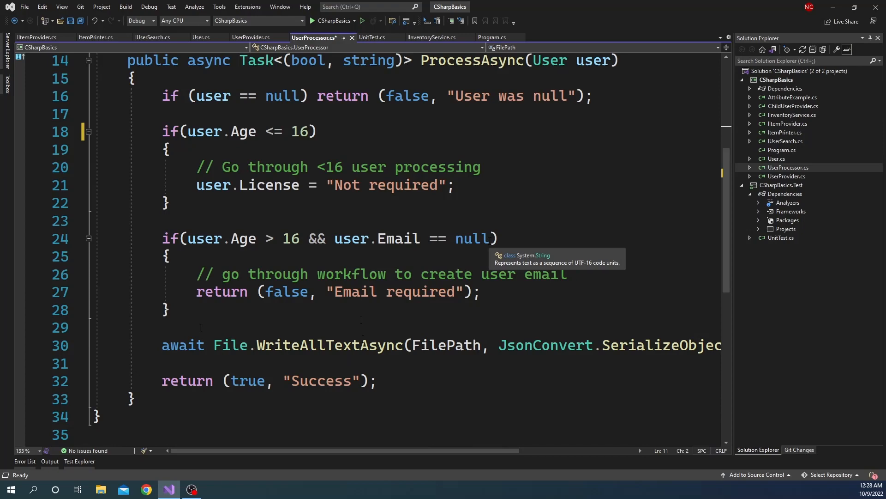
pyautogui.moveTo(777, 238)
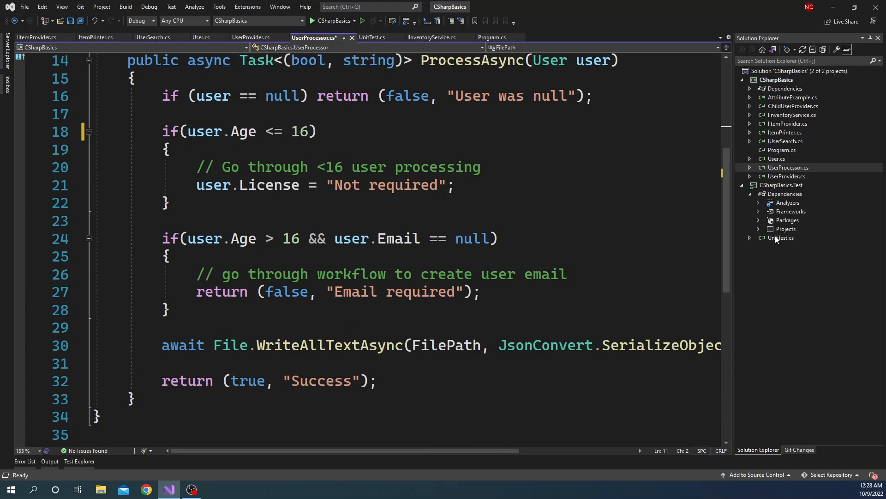
pyautogui.click(371, 37)
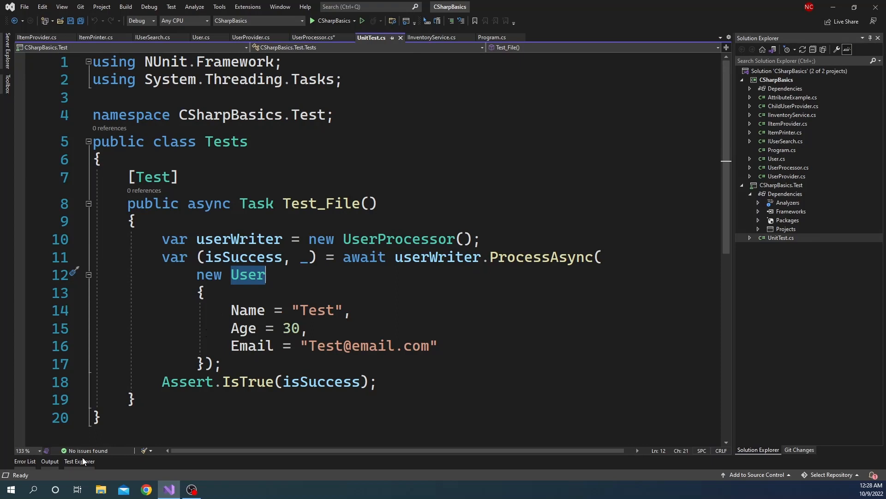
# Run all CSharpBasics.Test tests and inspect Test_File's DirectoryNotFoundException failure
pyautogui.click(79, 461)
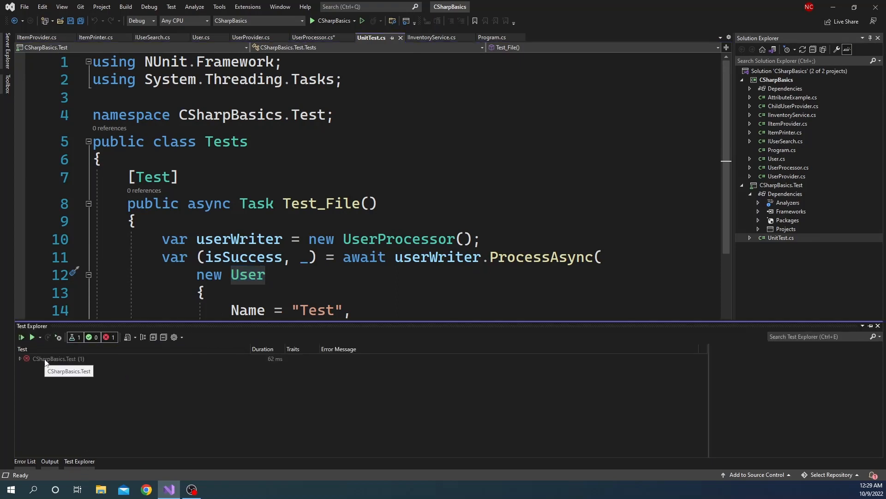
pyautogui.click(21, 337)
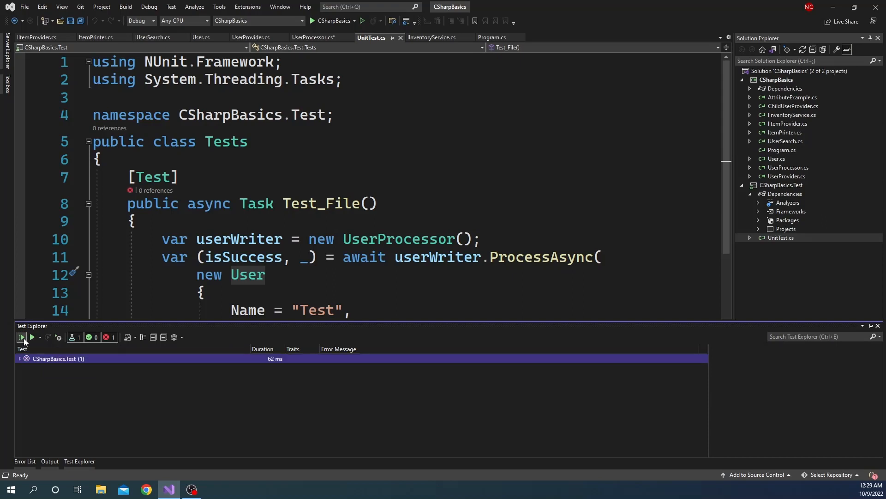
pyautogui.click(20, 337)
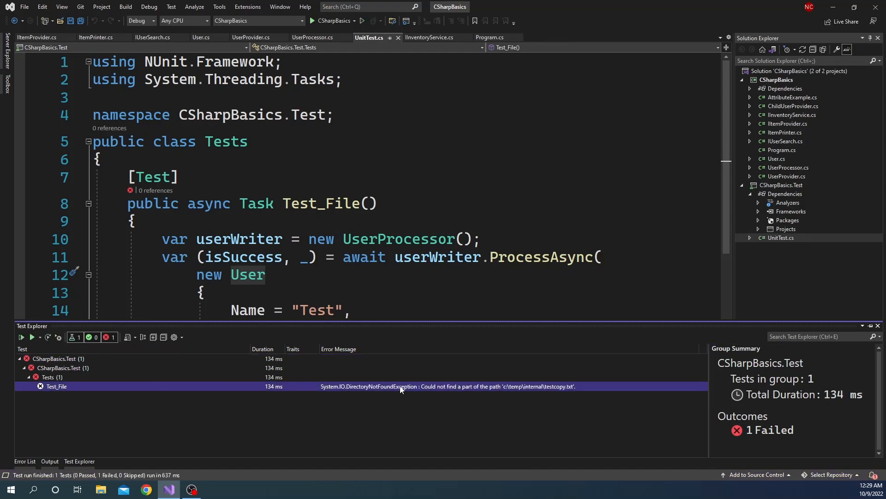
pyautogui.click(55, 386)
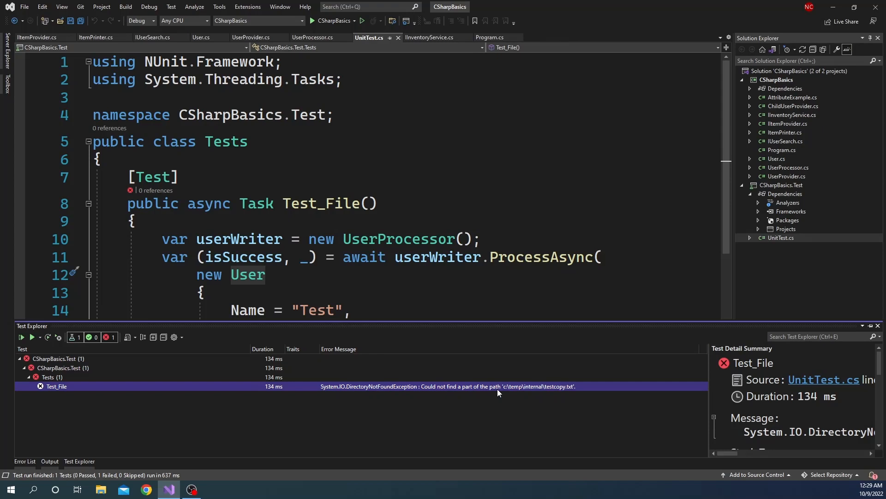
pyautogui.moveTo(482, 388)
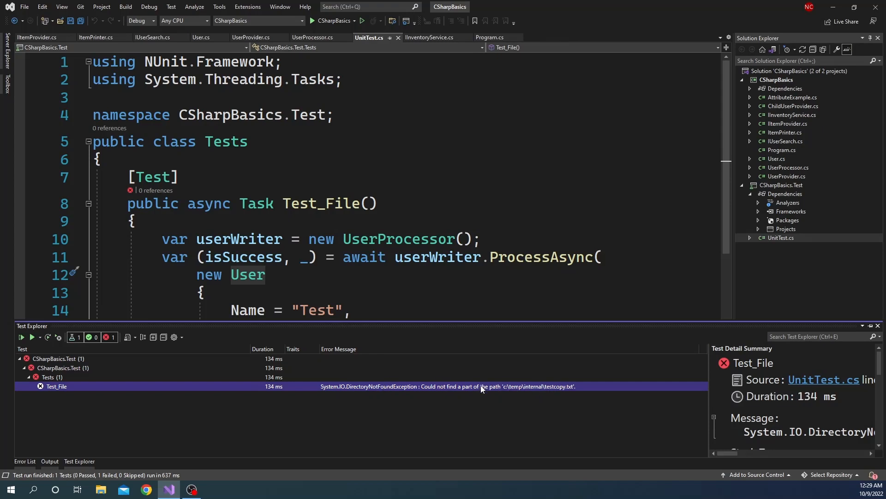
pyautogui.moveTo(484, 399)
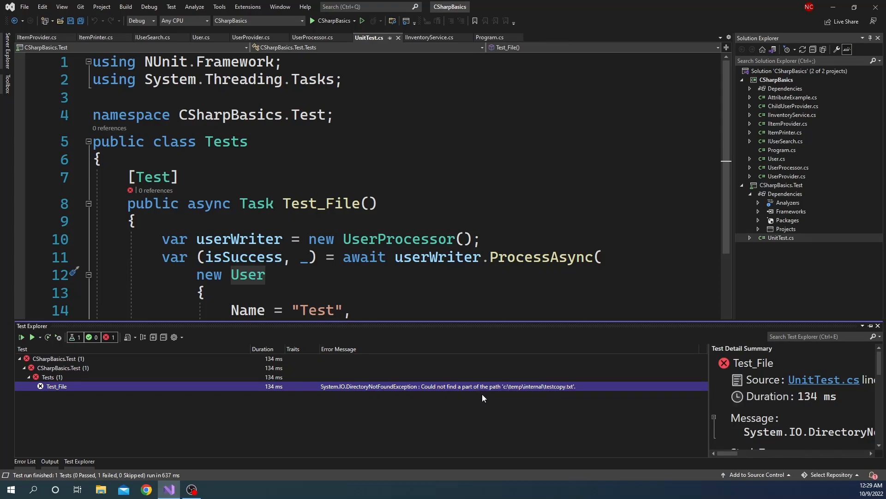
pyautogui.moveTo(480, 395)
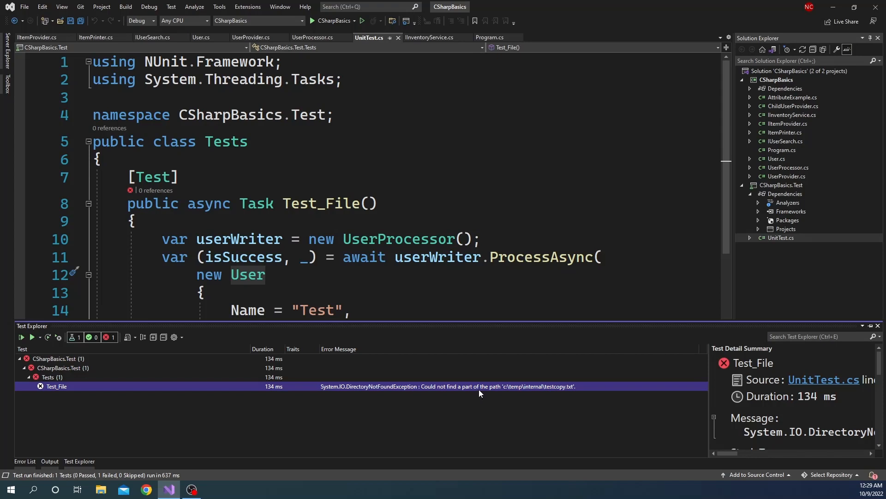
pyautogui.moveTo(480, 392)
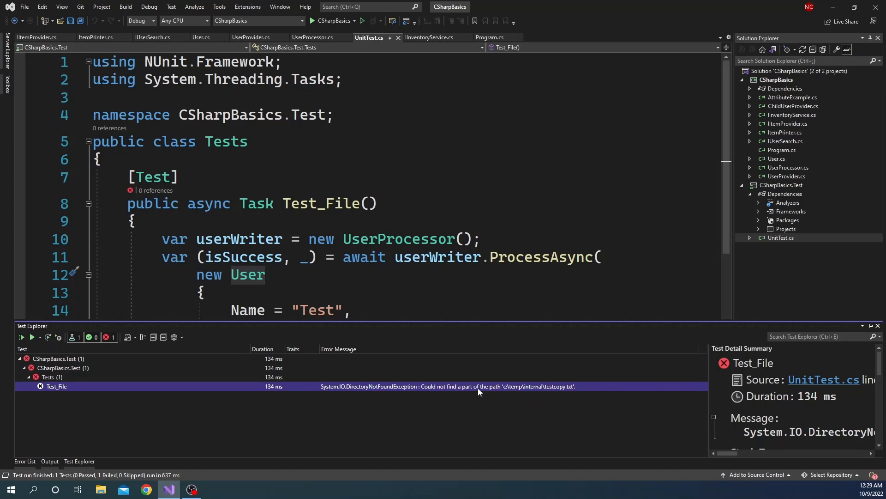
pyautogui.moveTo(478, 392)
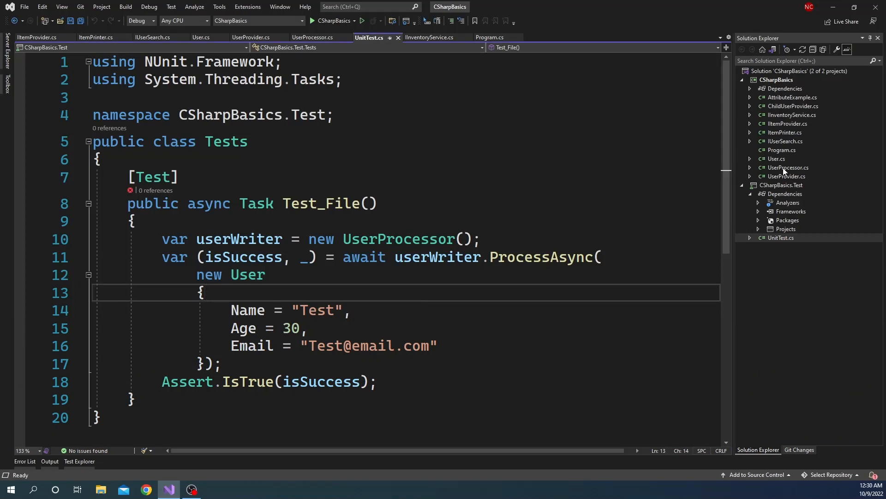
# Locate the File.WriteAllTextAsync call in ProcessAsync and select the CSharpBasics project
pyautogui.click(313, 37)
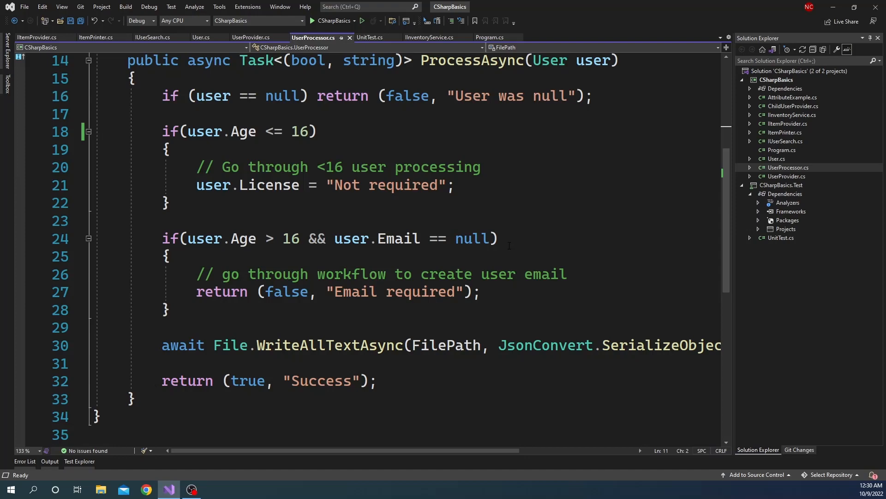
pyautogui.moveTo(162, 344); pyautogui.dragTo(162, 363)
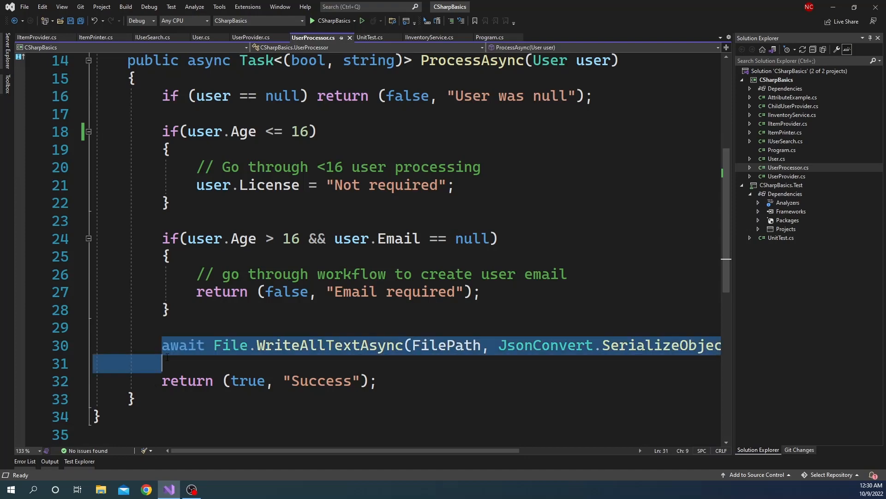
pyautogui.doubleClick(183, 346)
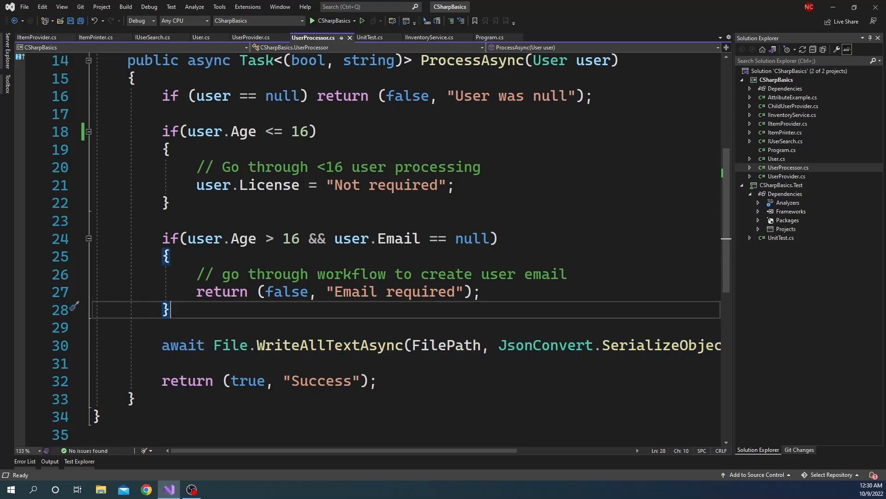
pyautogui.moveTo(331, 345)
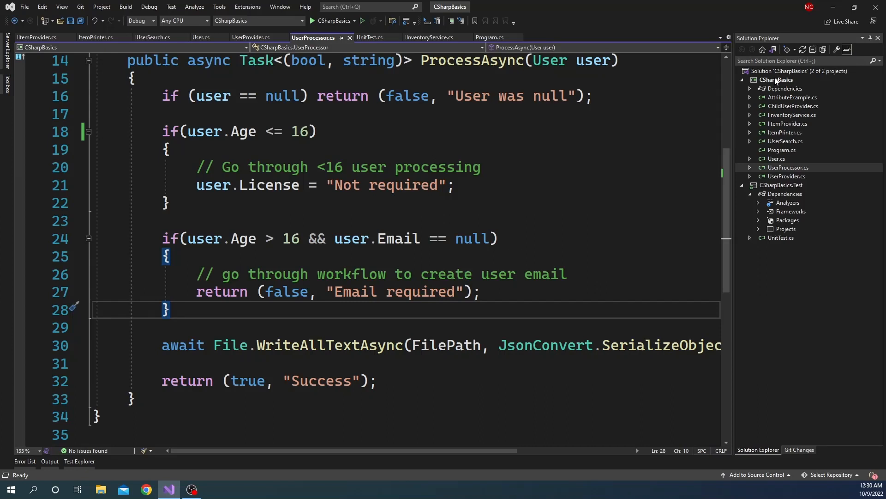
pyautogui.click(776, 79)
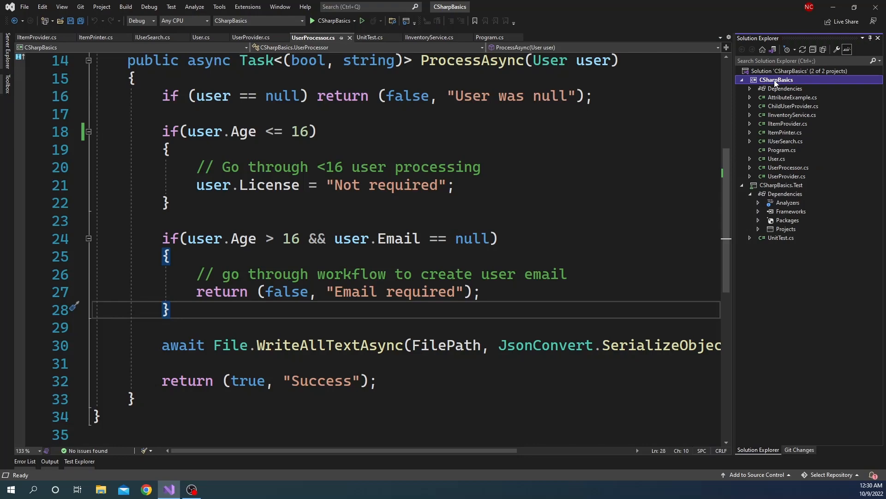
# Add a new class file named FileWrapper to the CSharpBasics project
pyautogui.rightClick(776, 79)
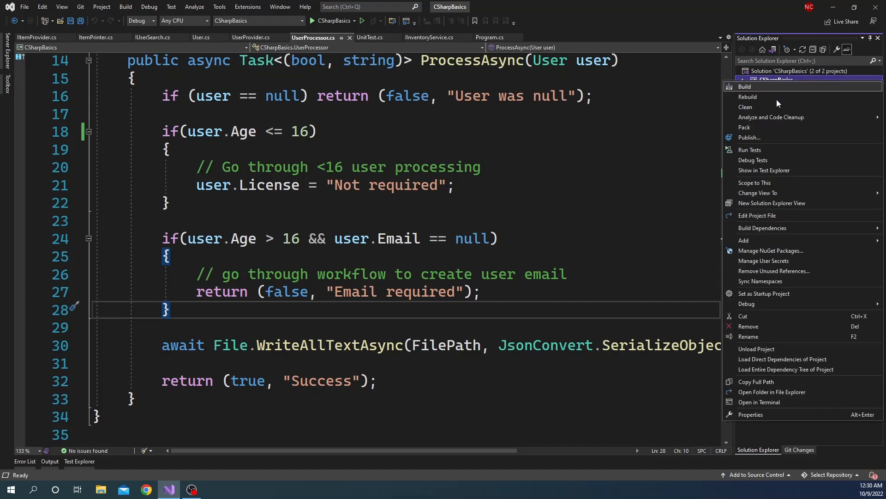
pyautogui.moveTo(763, 245)
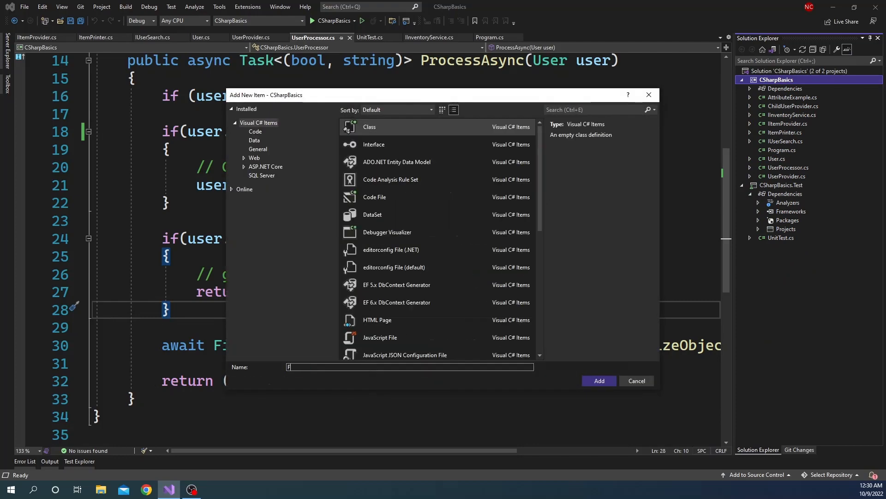
pyautogui.write('ileWra')
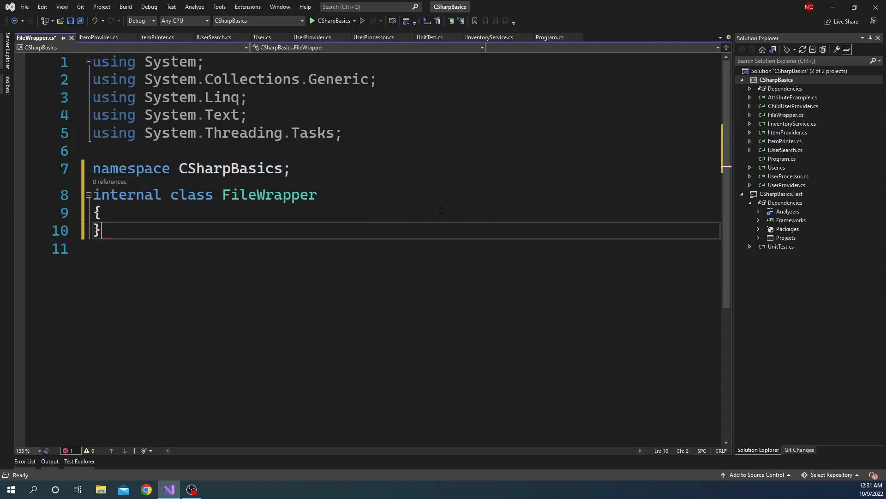
# Make FileWrapper a public class, comparing it against the UserProcessor code
pyautogui.doubleClick(126, 194)
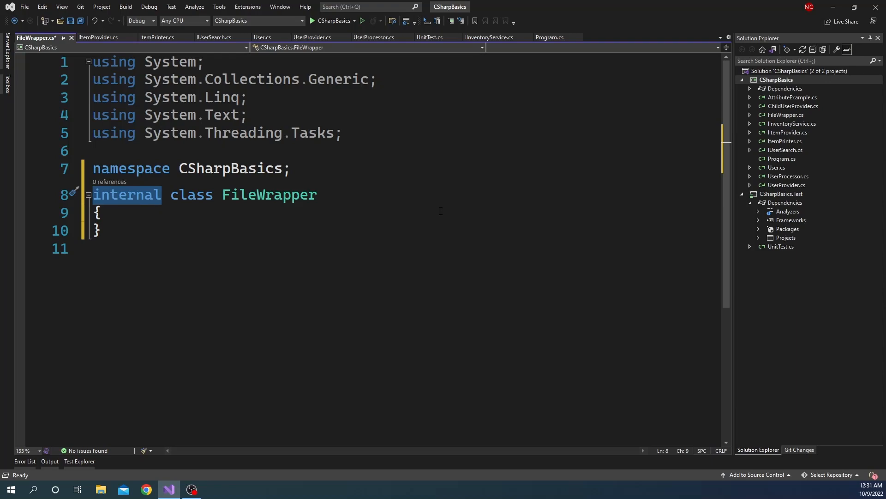
pyautogui.write('public')
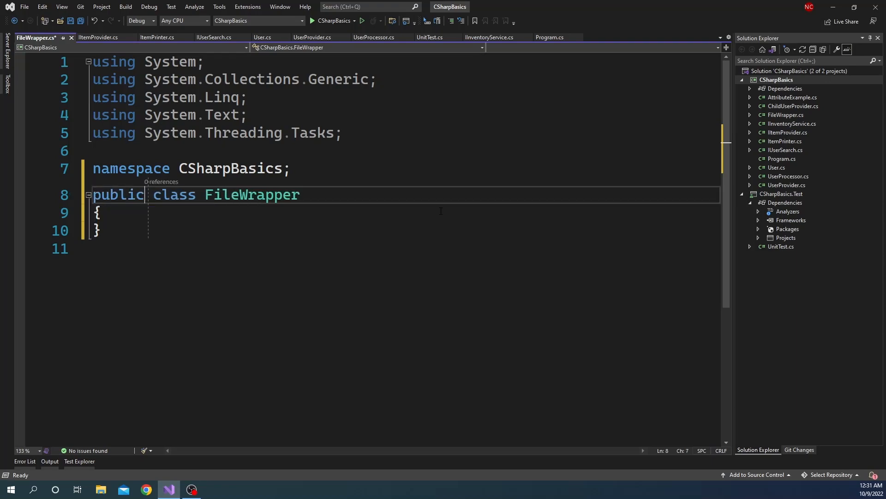
pyautogui.press('Enter')
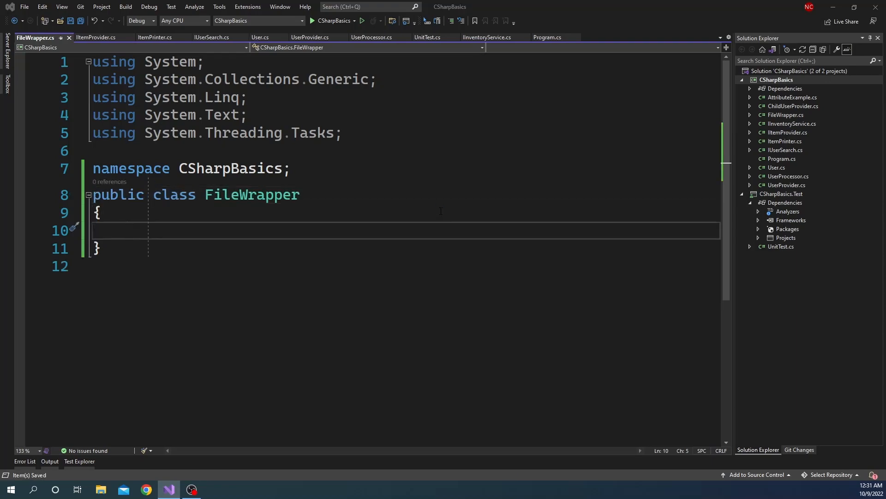
pyautogui.click(369, 37)
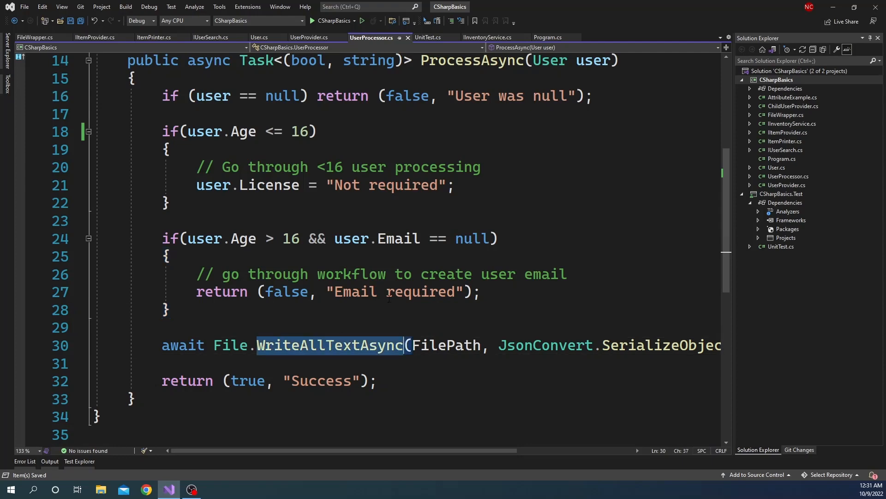
pyautogui.moveTo(230, 345)
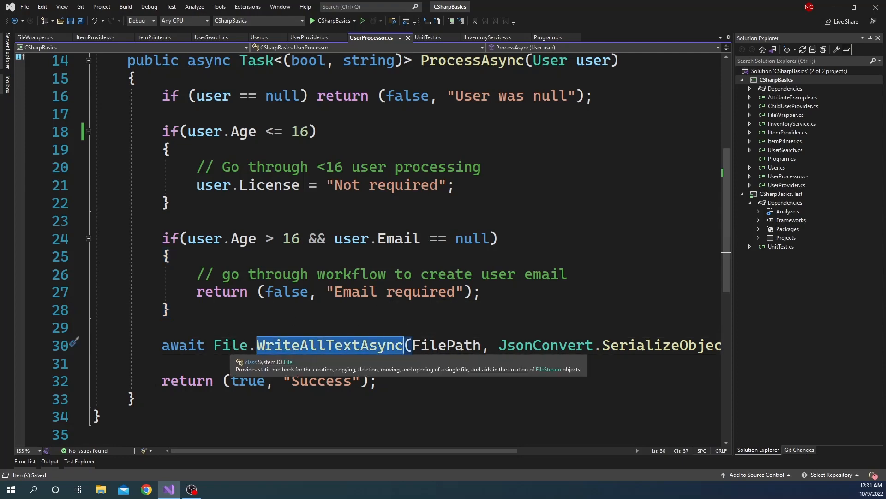
pyautogui.click(36, 37)
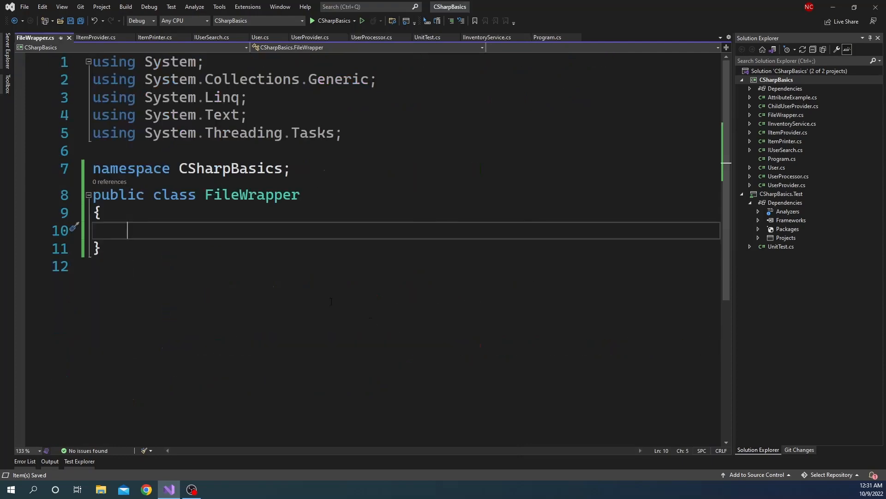
pyautogui.click(371, 37)
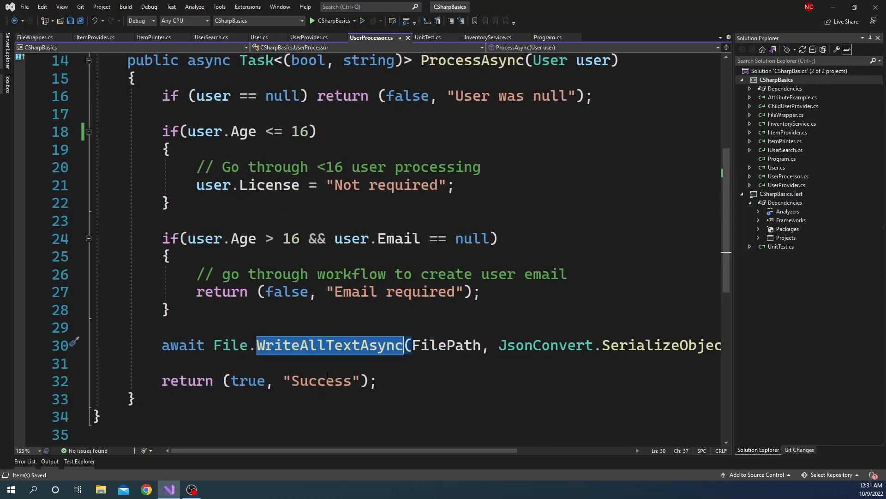
pyautogui.moveTo(321, 348)
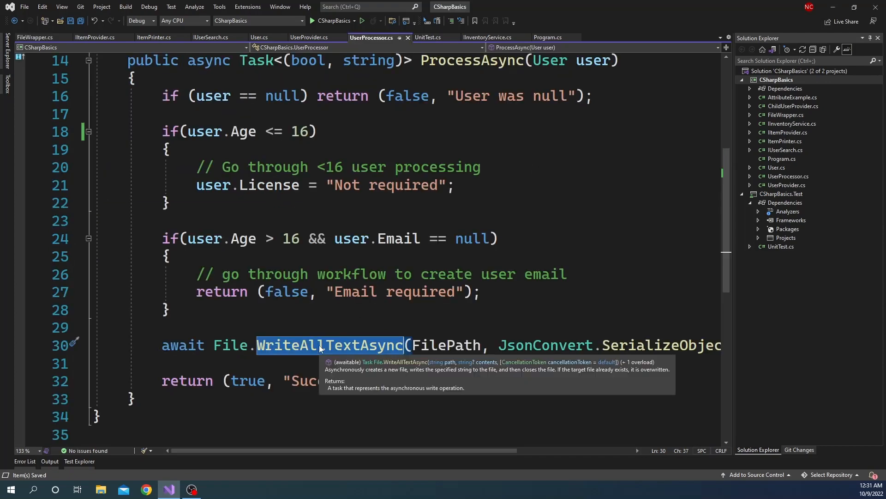
pyautogui.click(37, 37)
pyautogui.write('public')
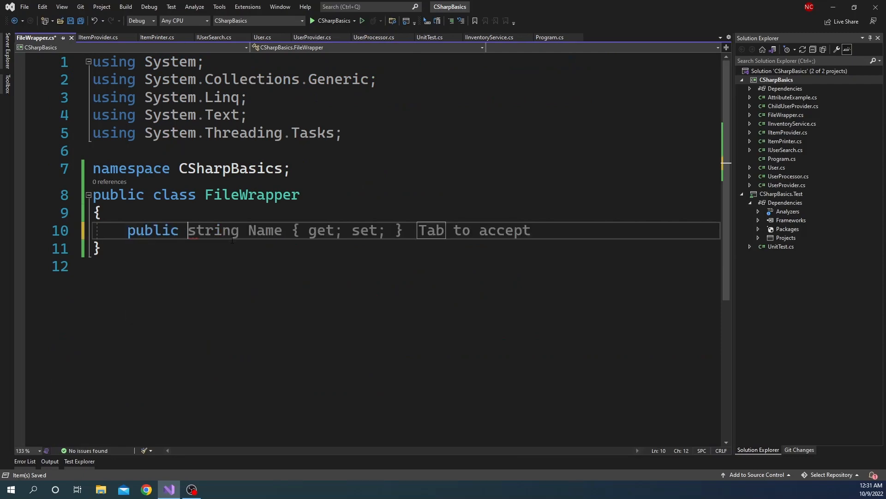
# Declare an async WriteAllTextAsync method taking string filePath and string data
pyautogui.write('async Task')
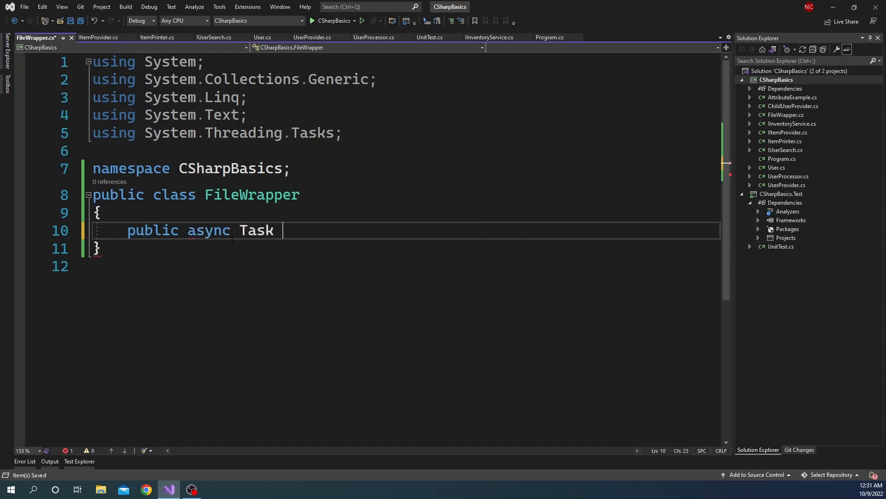
pyautogui.write('WriteAllTextAsync')
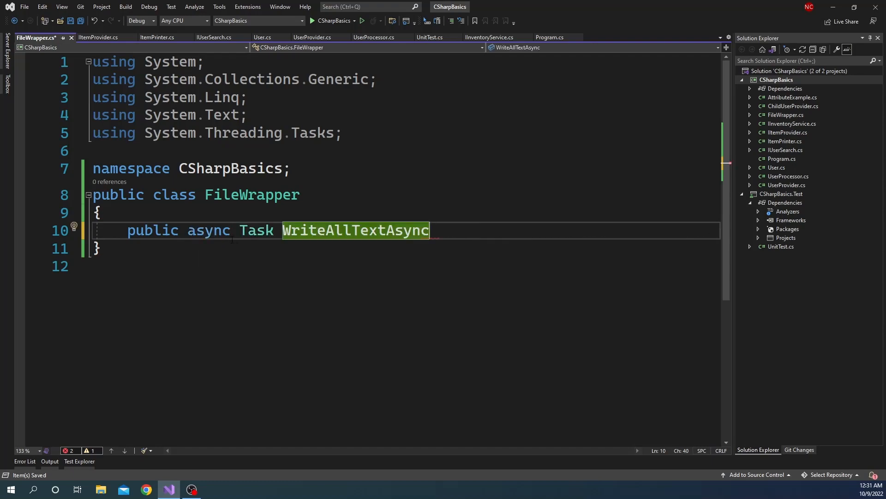
pyautogui.click(375, 37)
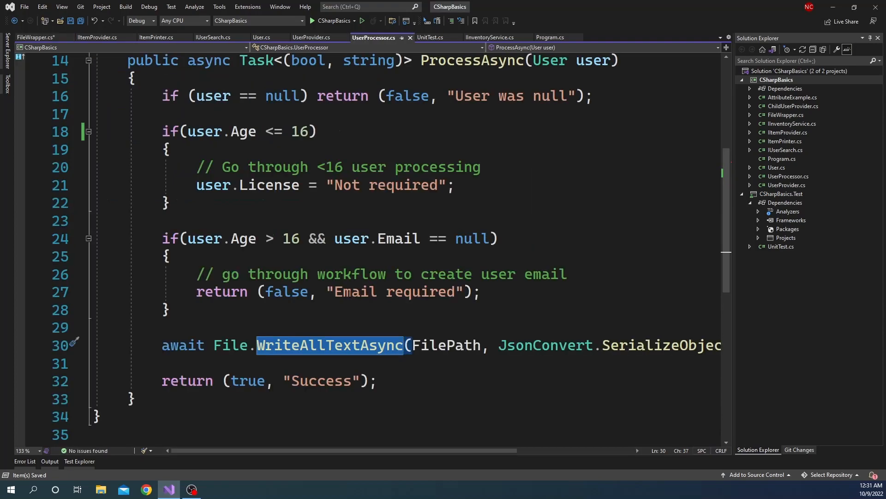
pyautogui.moveTo(385, 346)
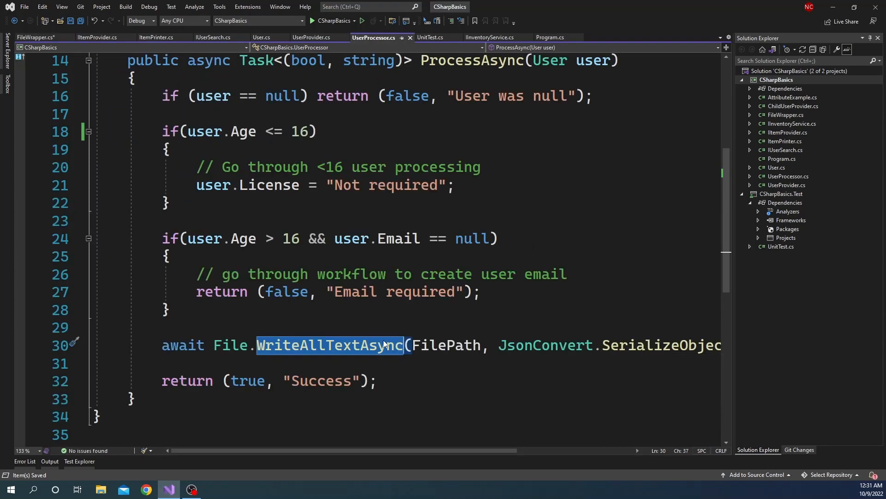
pyautogui.moveTo(386, 345)
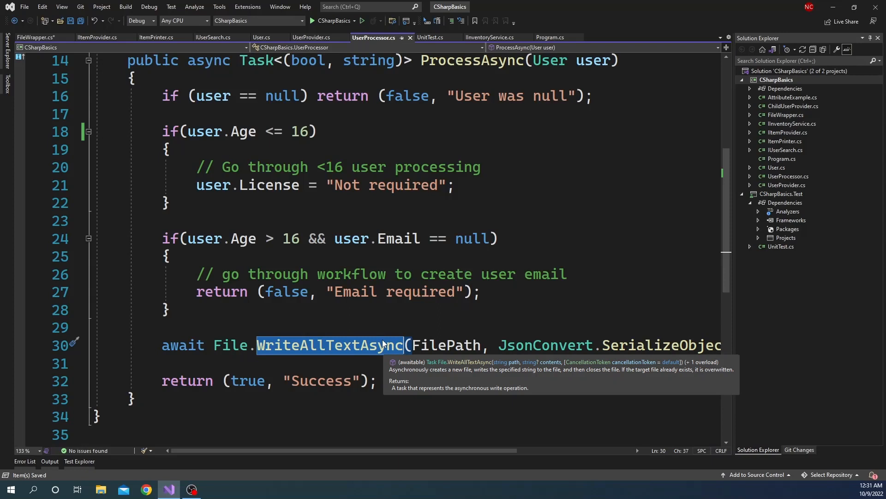
pyautogui.click(38, 37)
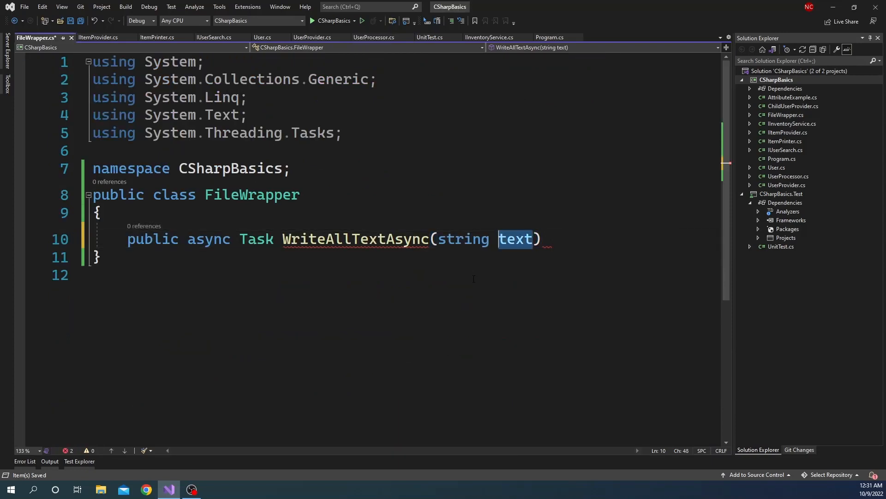
pyautogui.write('file')
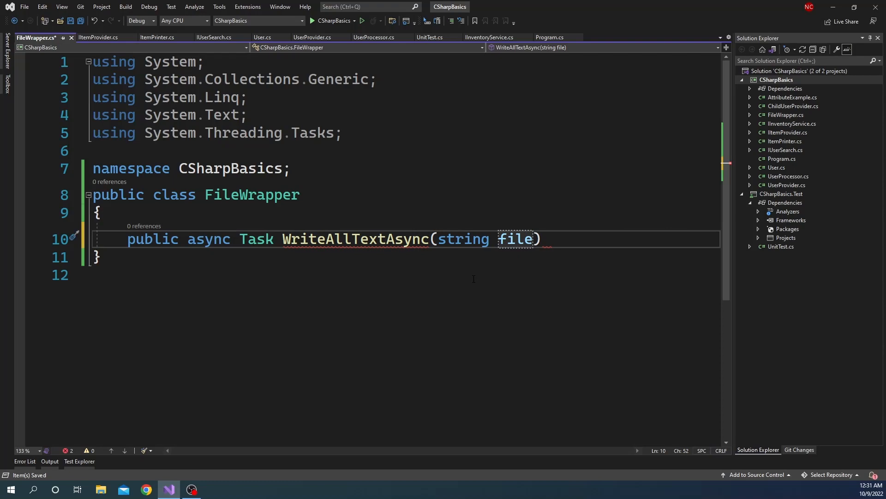
pyautogui.write('Path, string')
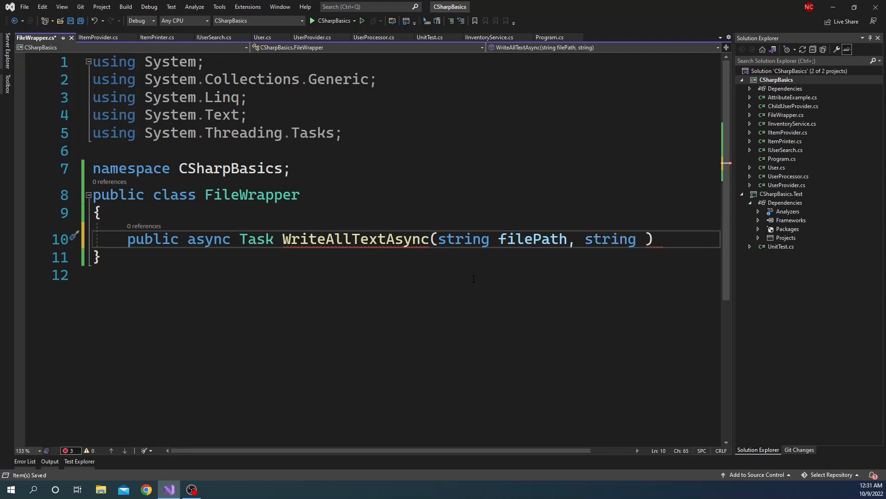
pyautogui.write('data')
pyautogui.write('{')
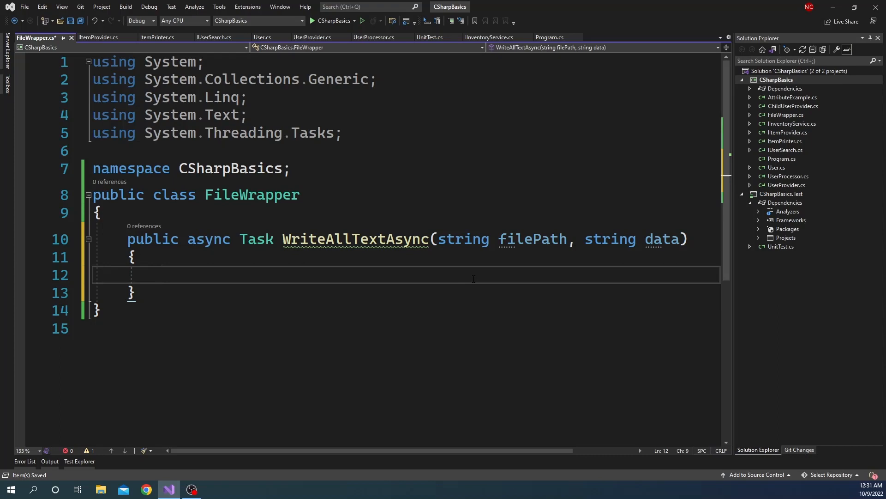
# Have WriteAllTextAsync await File.AppendAllTextAsync(filePath, data)
pyautogui.write('await F')
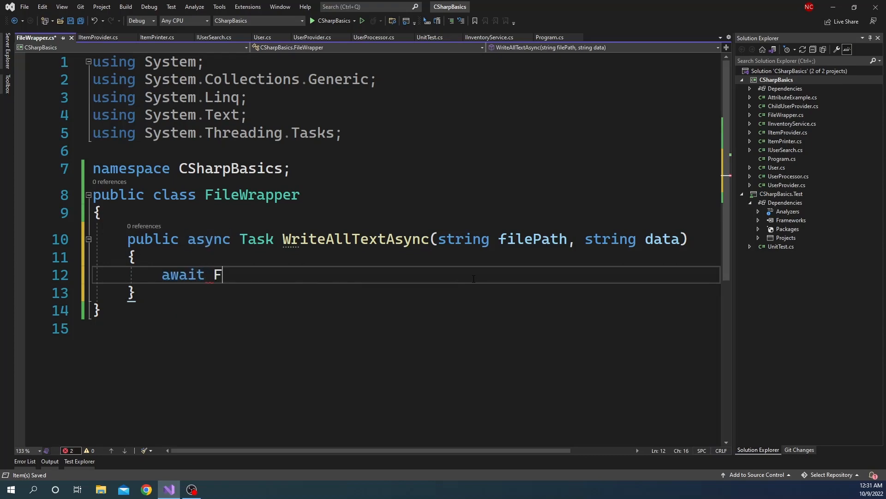
pyautogui.write('ile.')
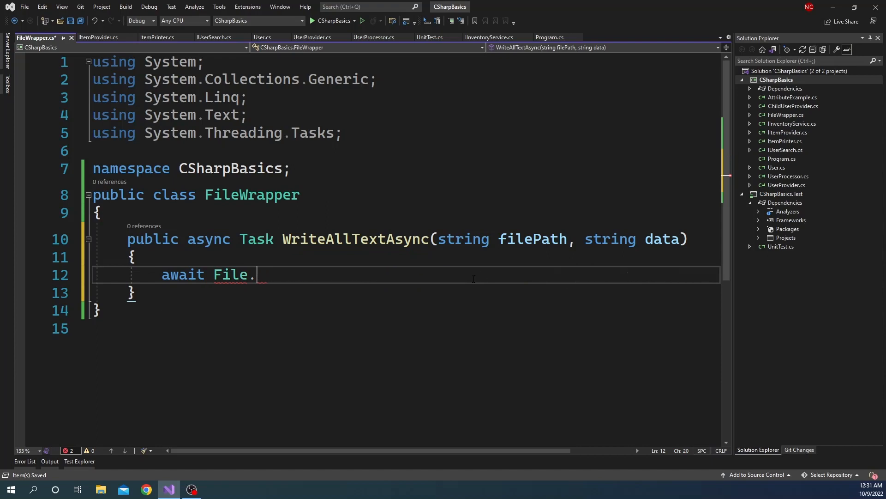
pyautogui.write('AppendAllLinesAsync(filePath,')
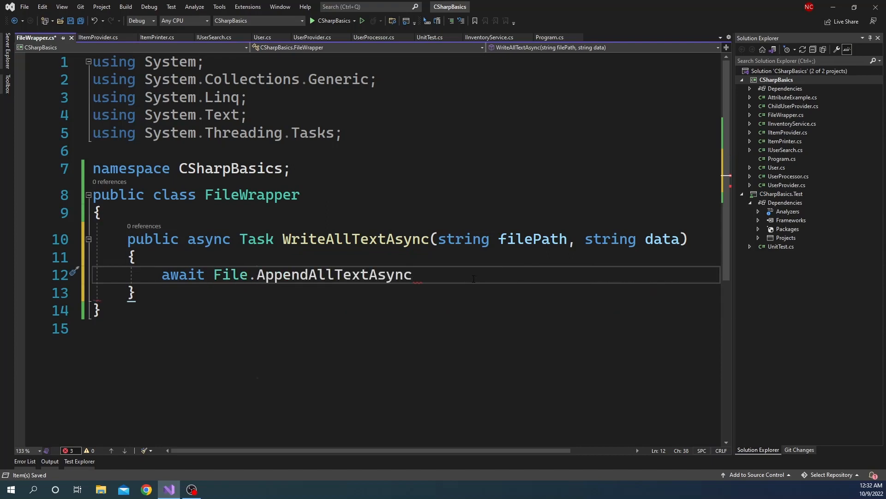
pyautogui.write('(')
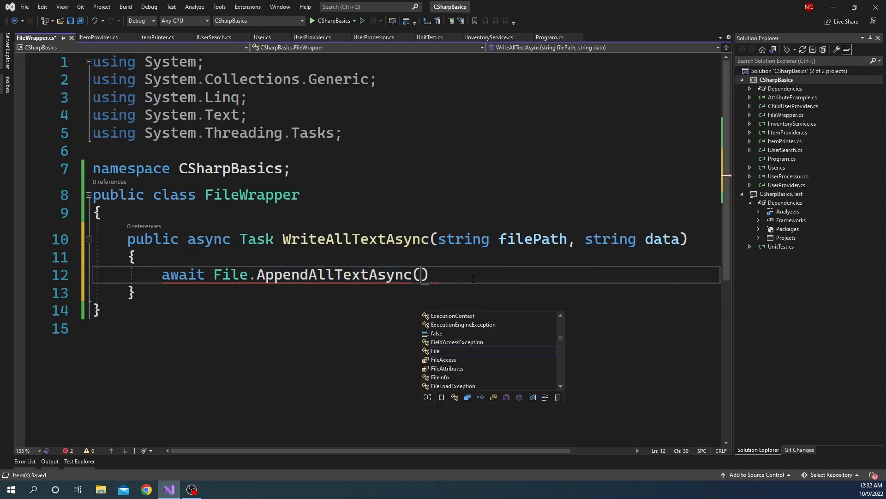
pyautogui.write('File.ReadAllText(filePath), data);')
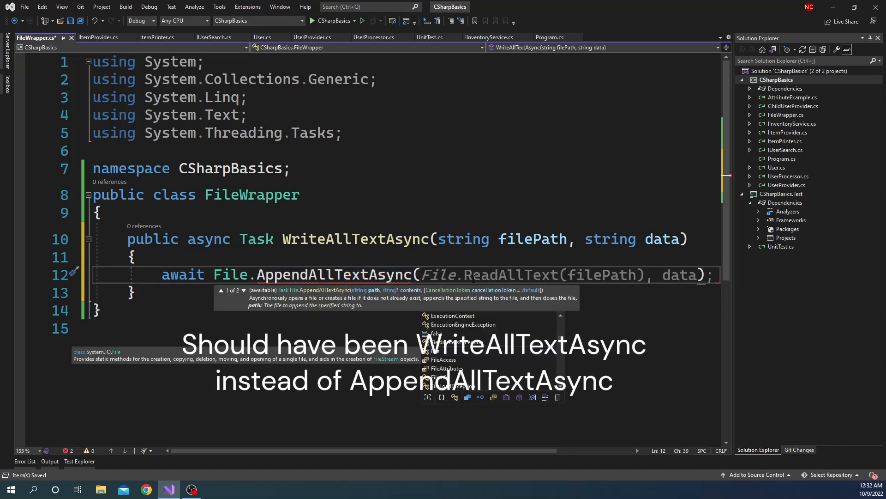
pyautogui.write('filePath,')
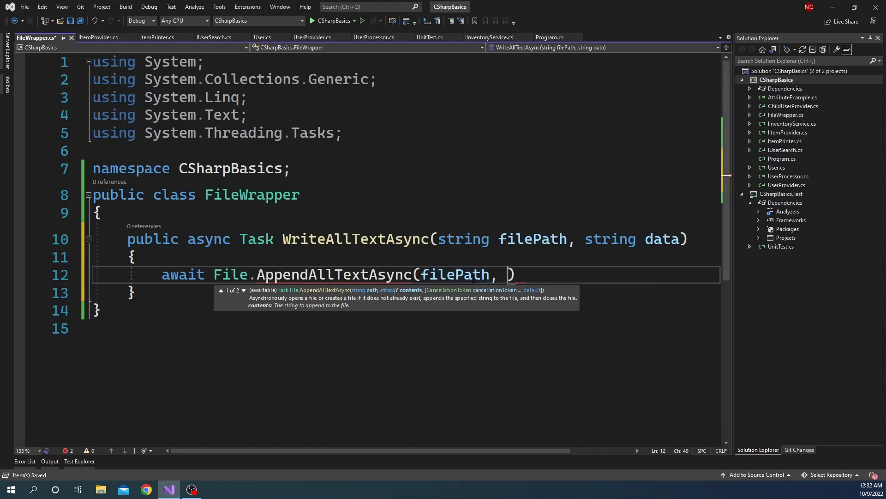
pyautogui.write('data)')
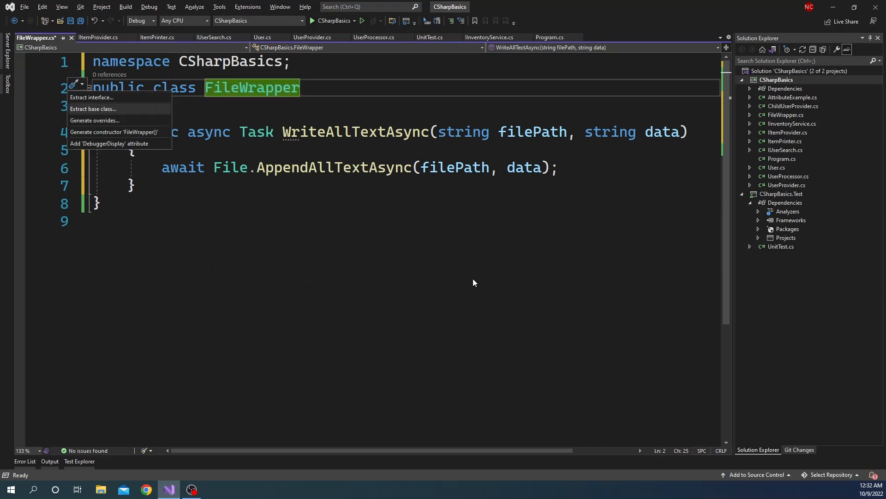
# Extract an IFileWrapper interface into the current file so FileWrapper implements it
pyautogui.click(91, 97)
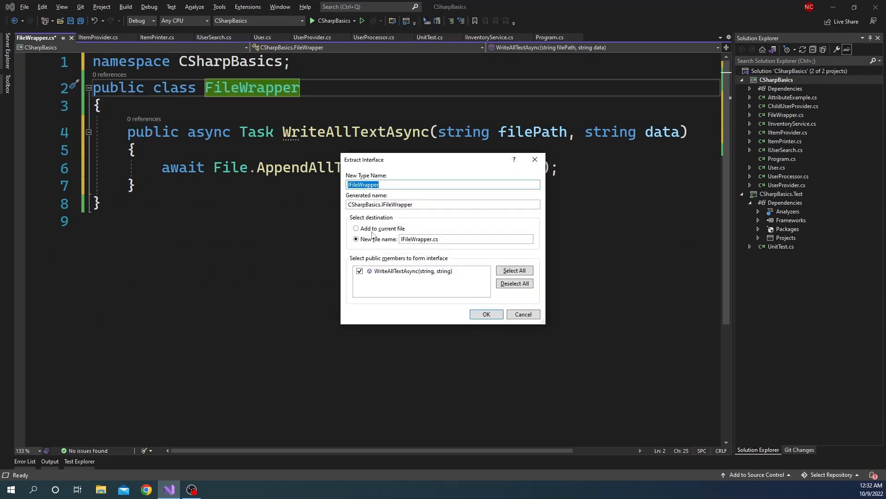
pyautogui.click(356, 229)
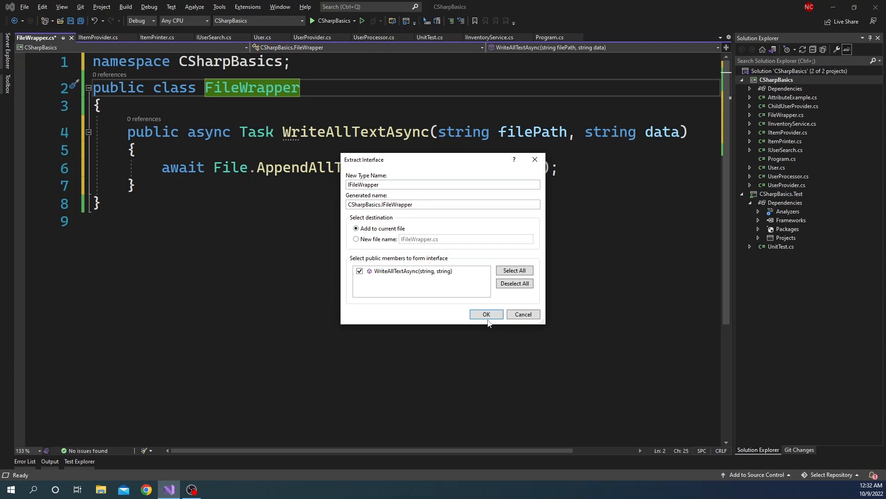
pyautogui.click(485, 313)
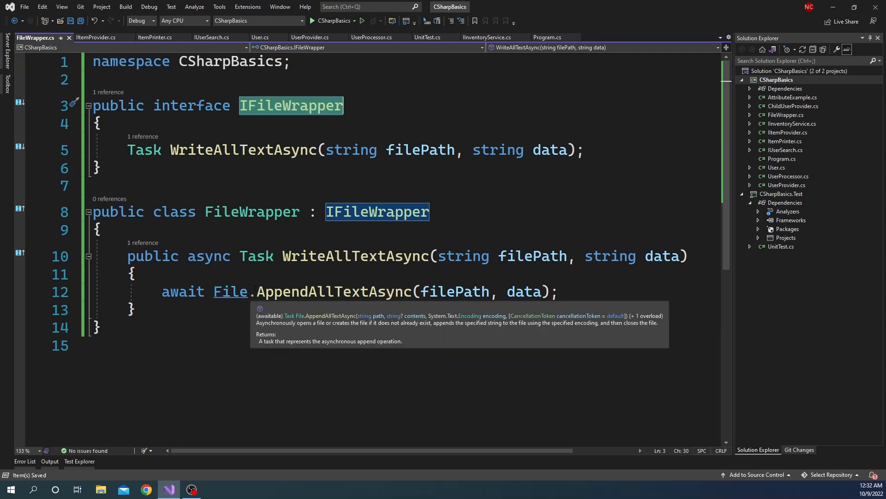
pyautogui.click(372, 37)
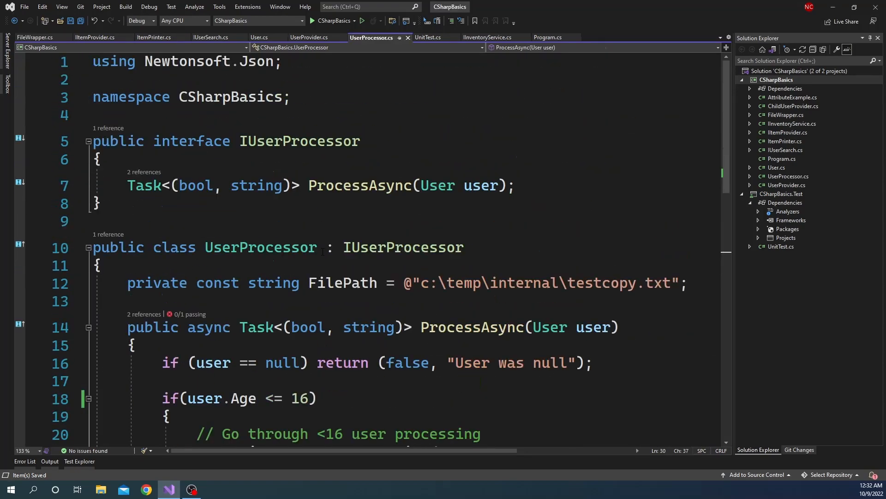
# Add a UserProcessor constructor taking IFileWrapper and write through fileWrapper.WriteAllTextAsync, then view UnitTest.cs
pyautogui.scroll(-3)
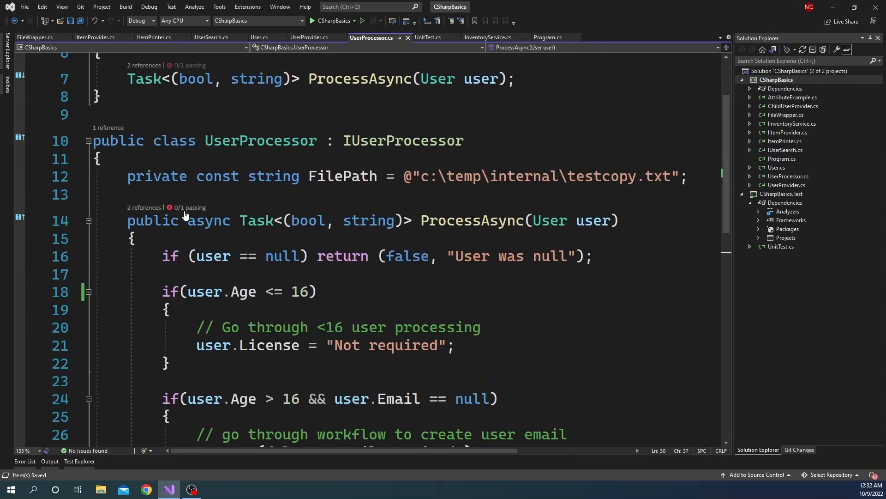
pyautogui.press('Enter')
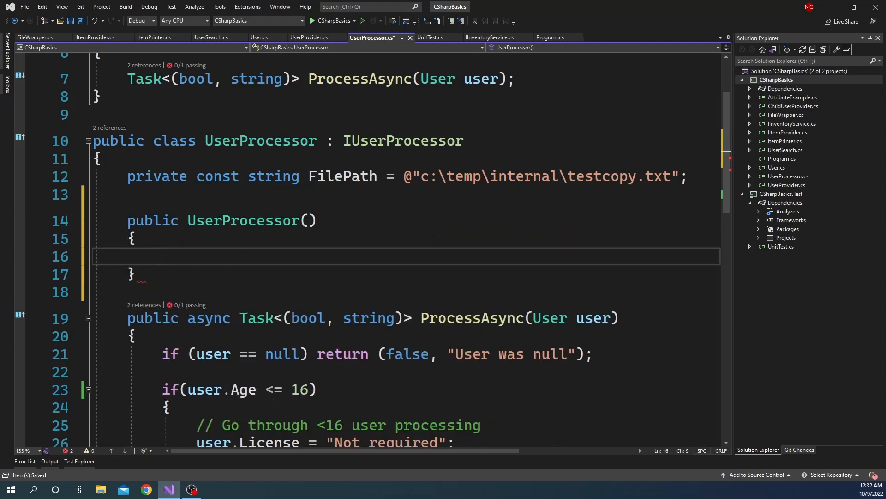
pyautogui.write('IFileWrapper')
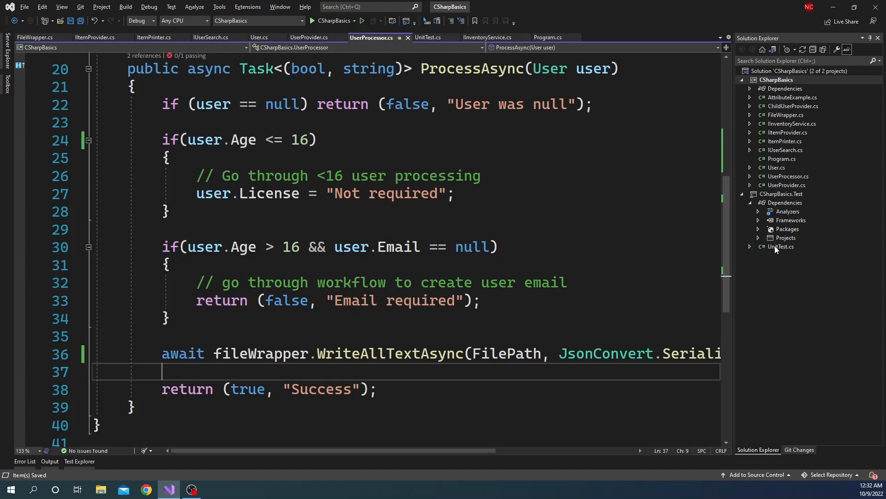
pyautogui.click(427, 36)
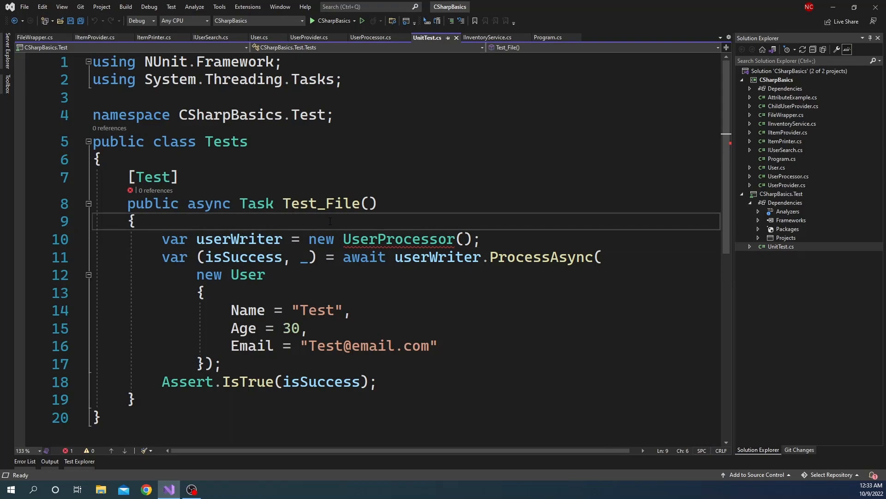
# Declare var fileWrapper = new Mock<IFileWrapper>() in Test_File with a using Moq import
pyautogui.press('Enter')
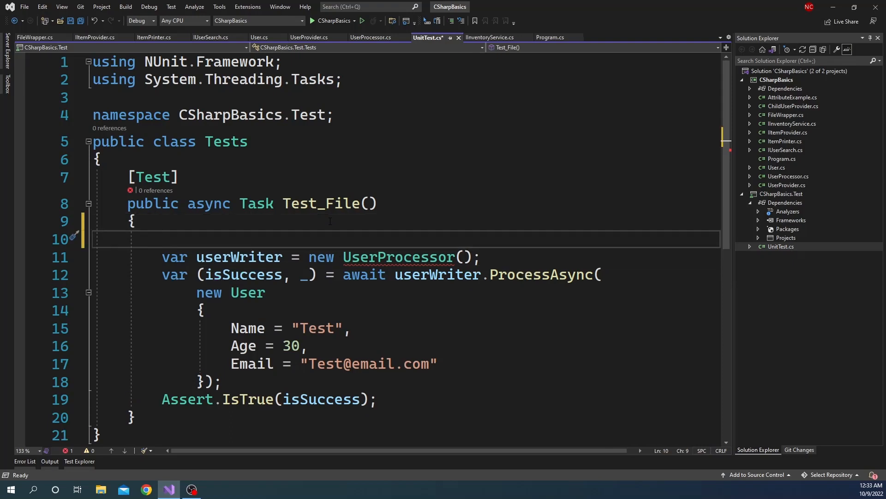
pyautogui.write('var fileWrapper =')
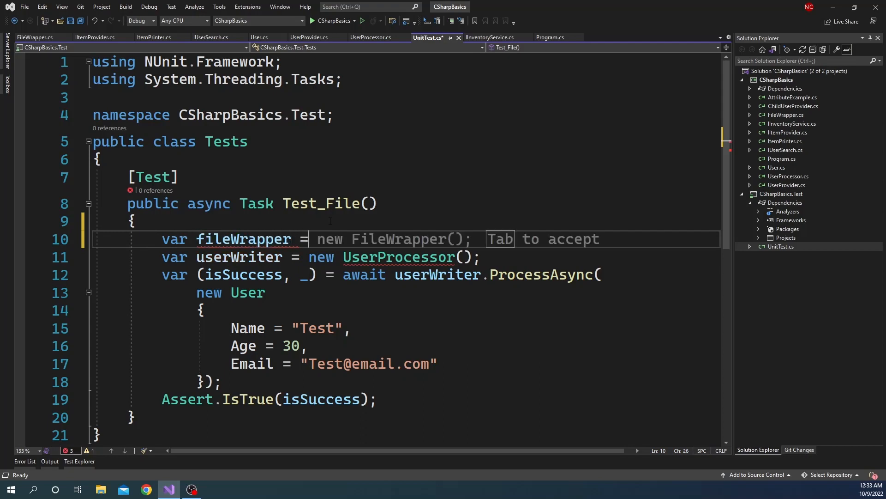
pyautogui.write('Mock<IFileWrapper>();')
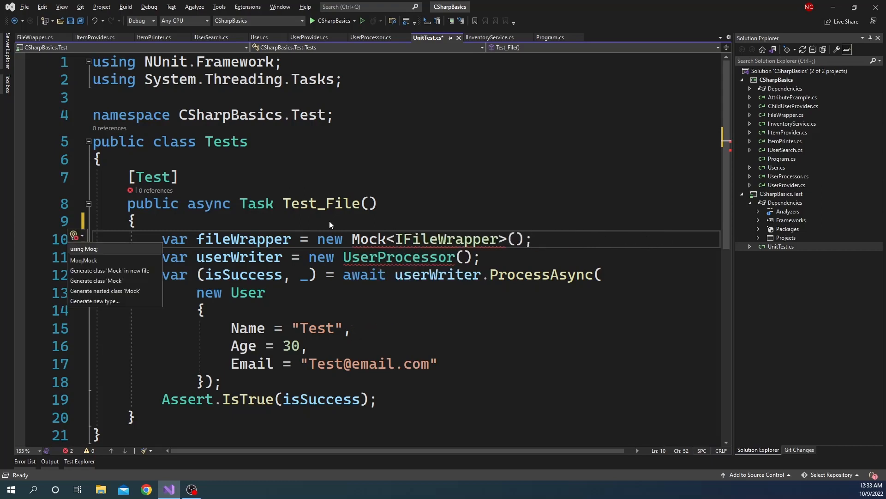
pyautogui.click(82, 249)
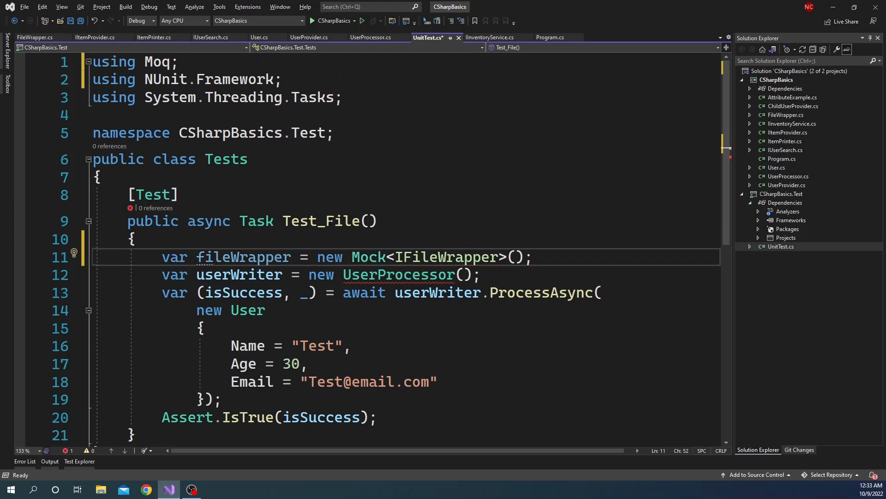
# Pass fileWrapper.Object into UserProcessor, save and run the Test_File test
pyautogui.write('fileWrapper.')
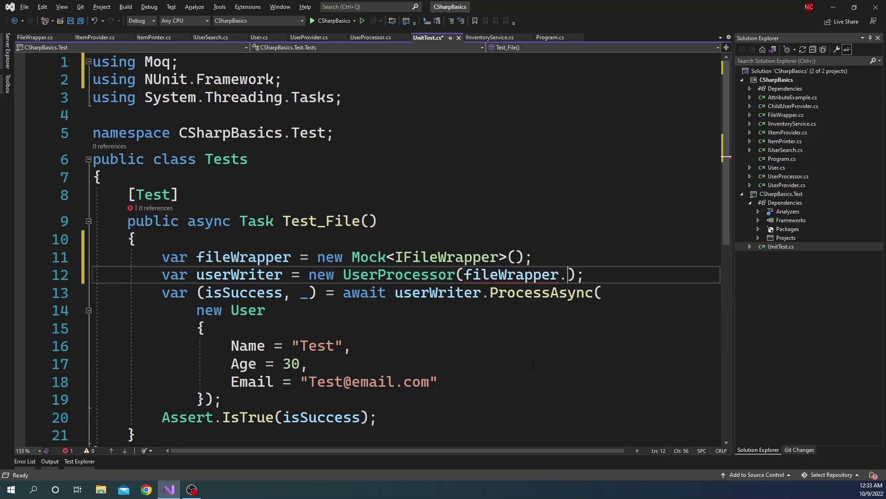
pyautogui.write('Object')
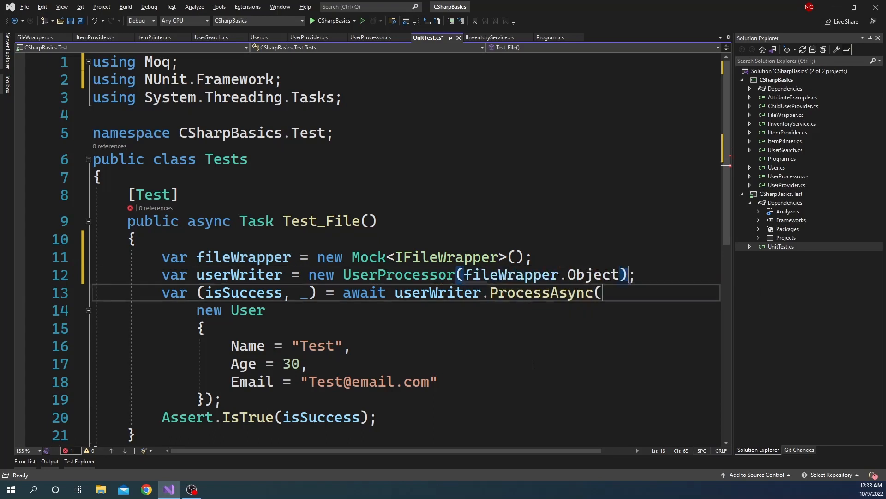
pyautogui.press('Ctrl+S')
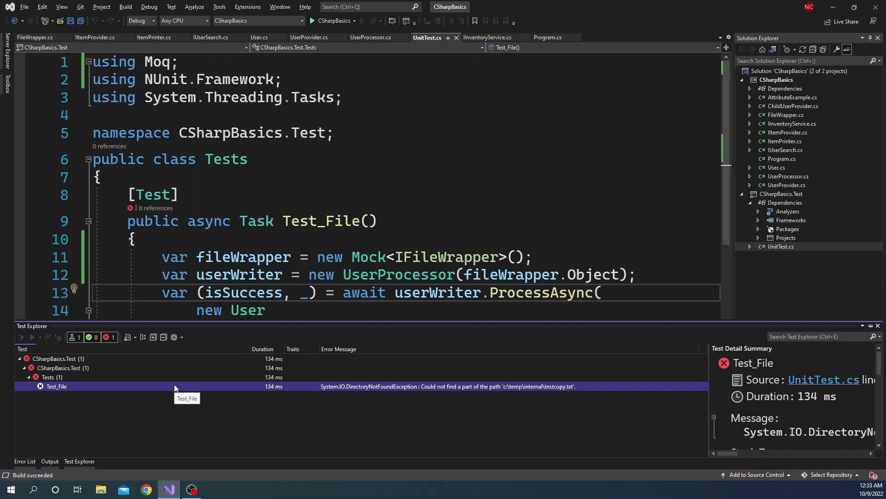
# Confirm Test_File passes, then review ProcessAsync, the Error List and the build Output
pyautogui.click(21, 337)
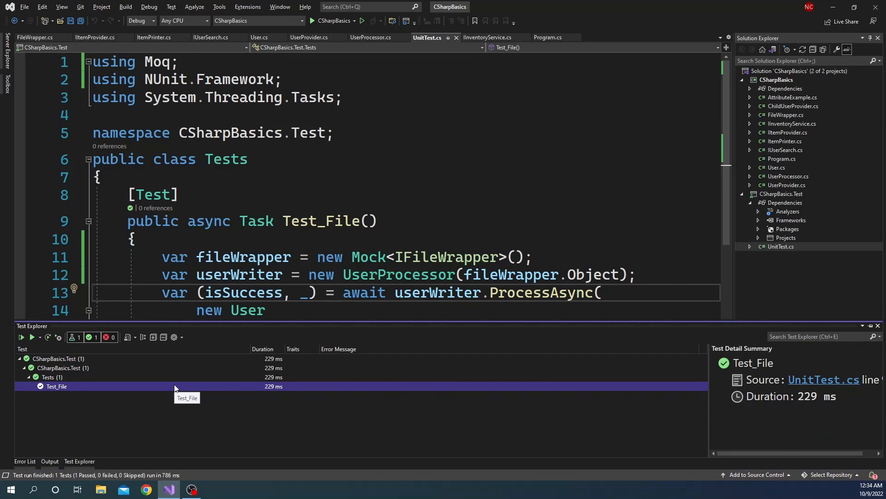
pyautogui.moveTo(156, 391)
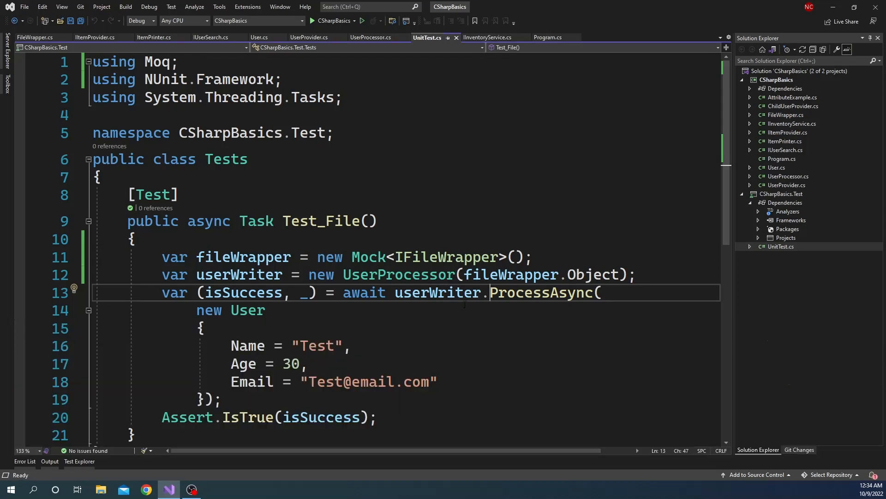
pyautogui.doubleClick(541, 292)
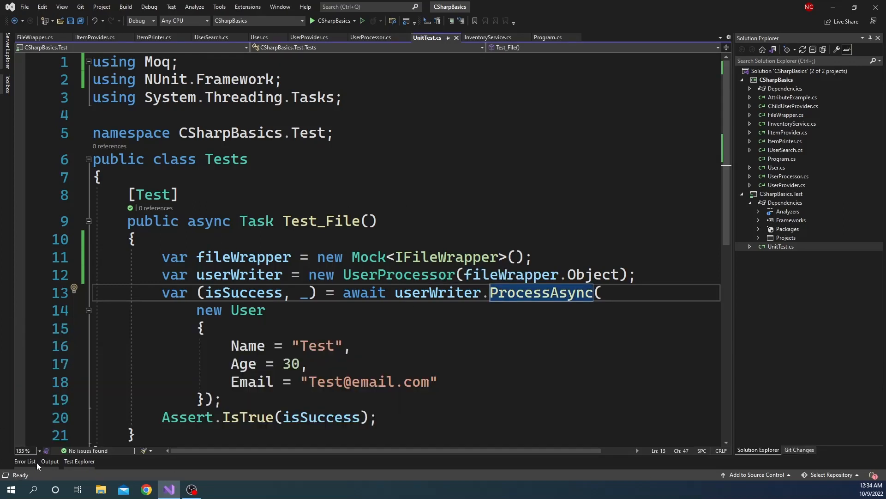
pyautogui.click(25, 462)
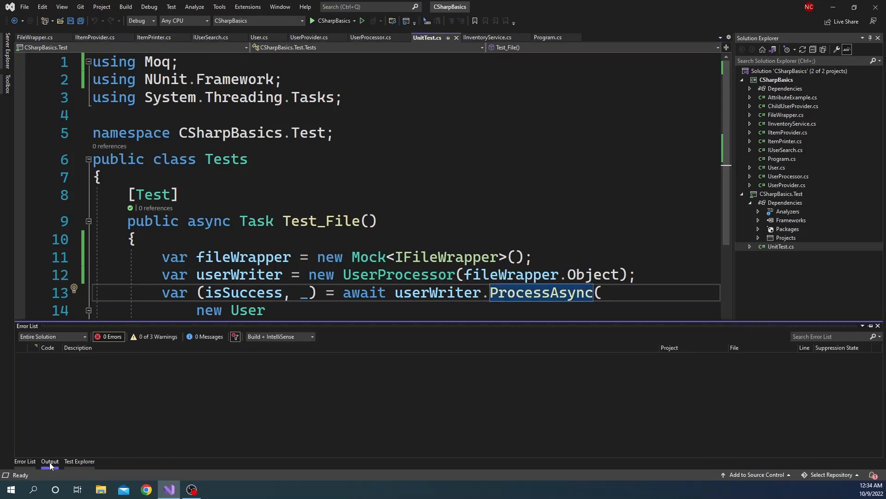
pyautogui.click(80, 461)
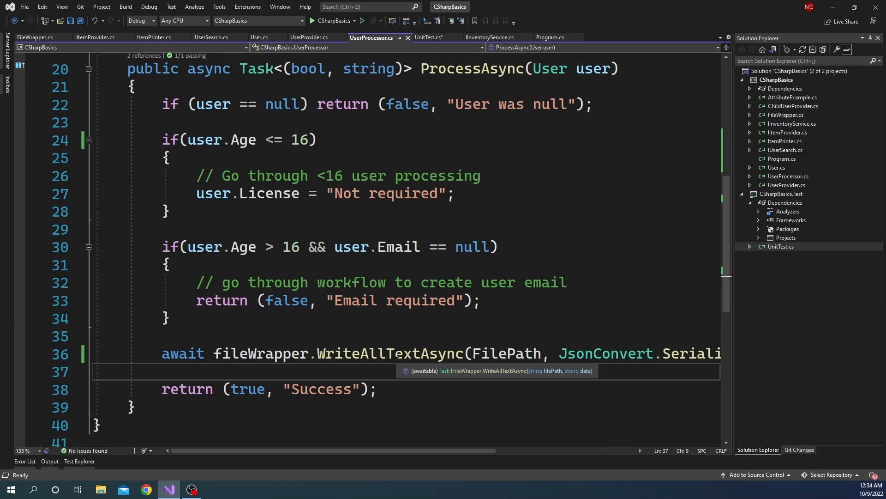
# Set up the mock's WriteAllTextAsync via SetupGet with It.IsAny<string>() as the first argument
pyautogui.click(432, 37)
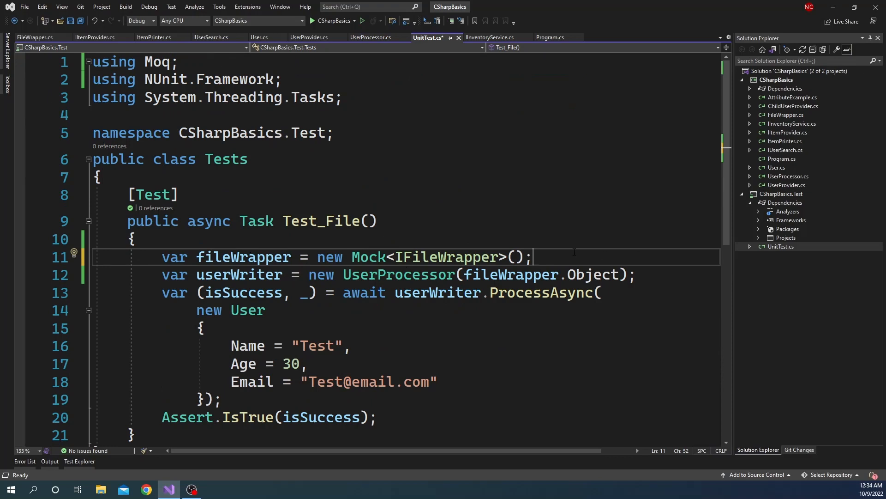
pyautogui.write('fileWrapper')
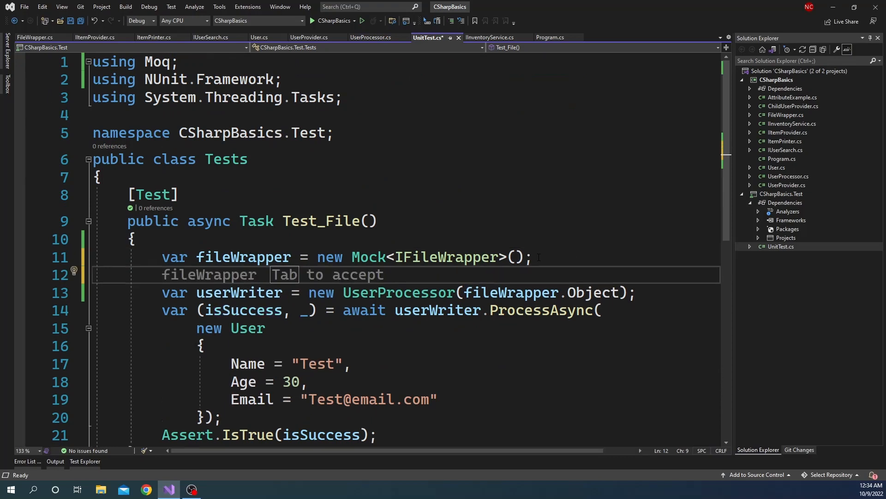
pyautogui.write('.SetupGet(x => x.')
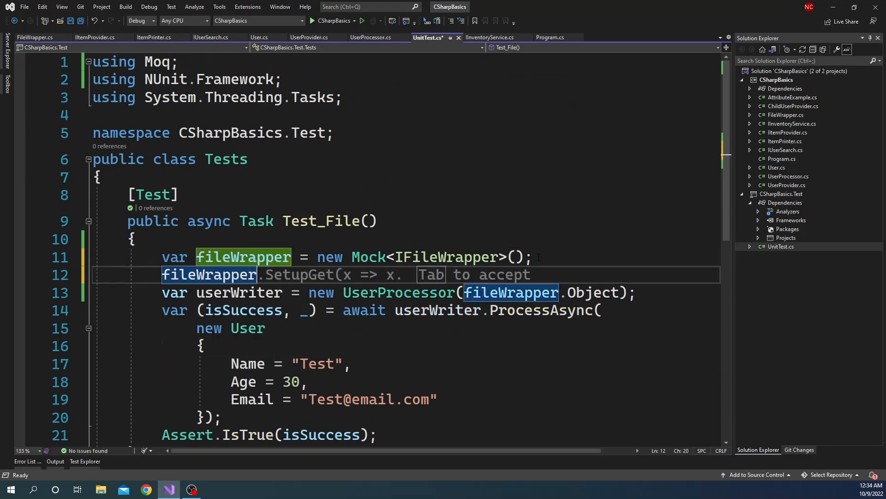
pyautogui.write('.SetupGet(x => x.')
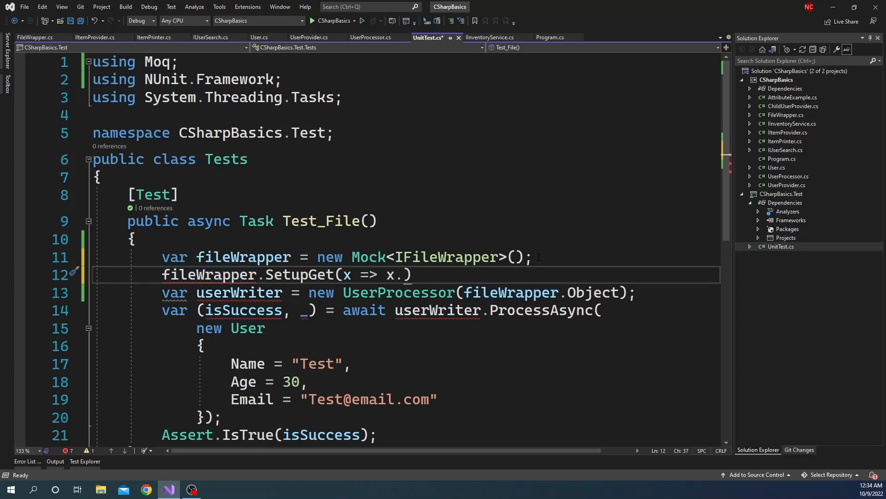
pyautogui.write('w')
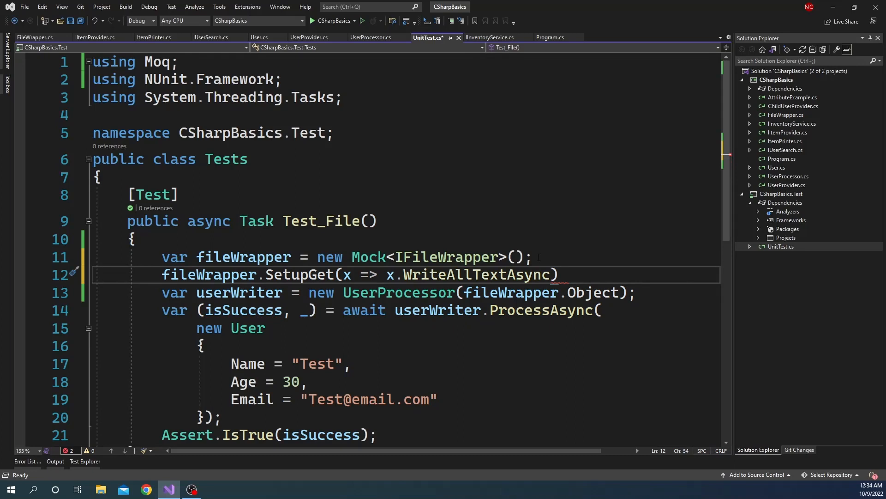
pyautogui.write('(')
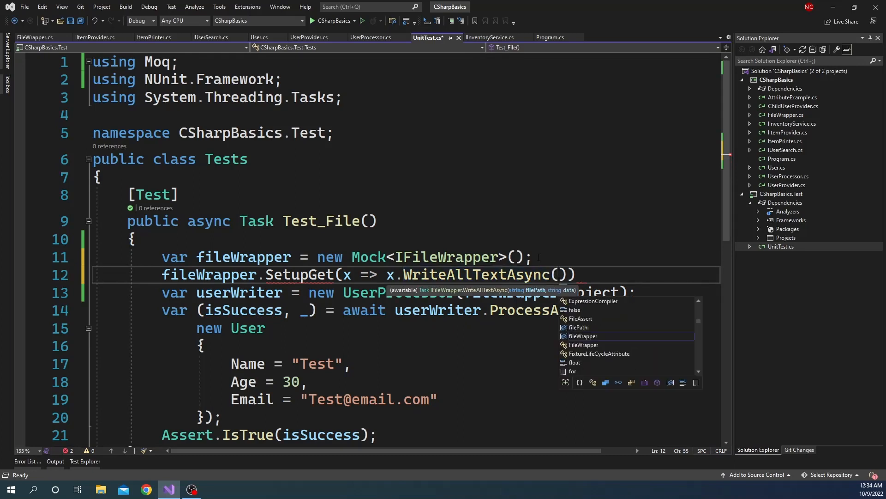
pyautogui.write('It')
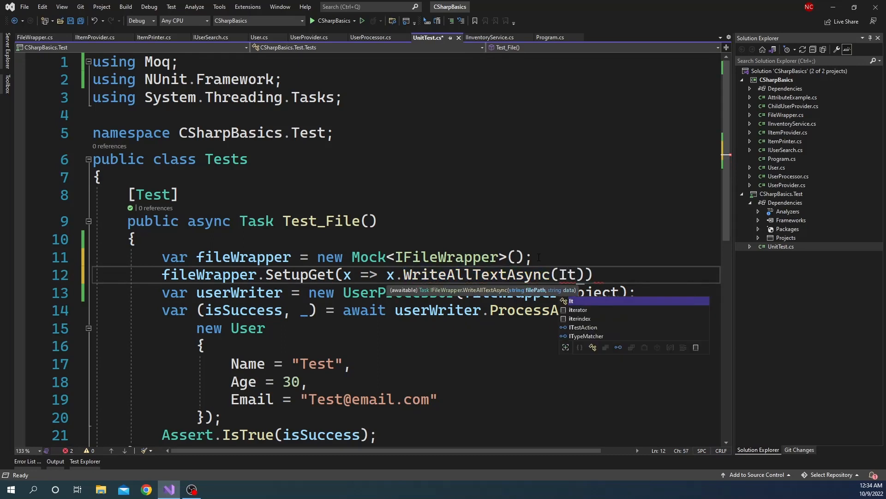
pyautogui.write('.i')
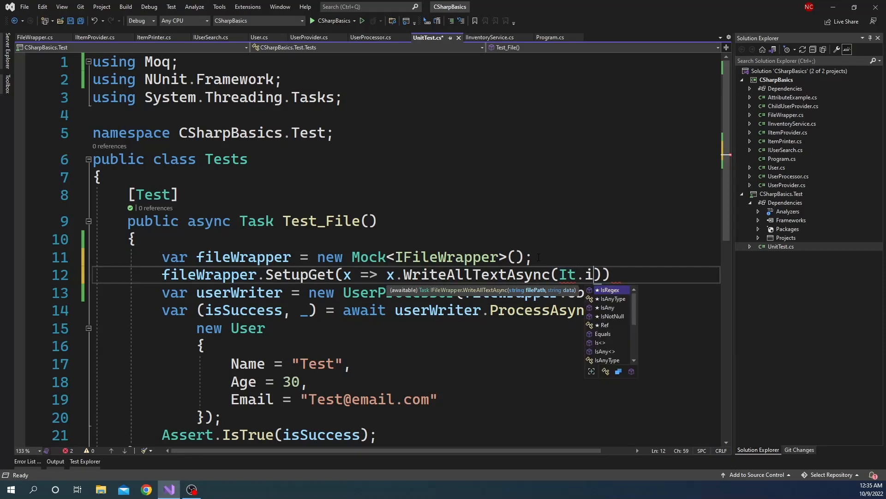
pyautogui.write('sa')
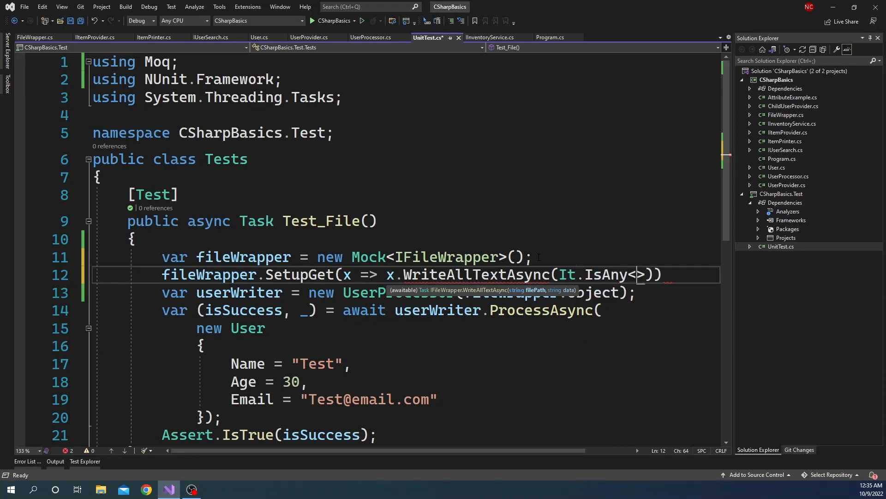
pyautogui.write('string')
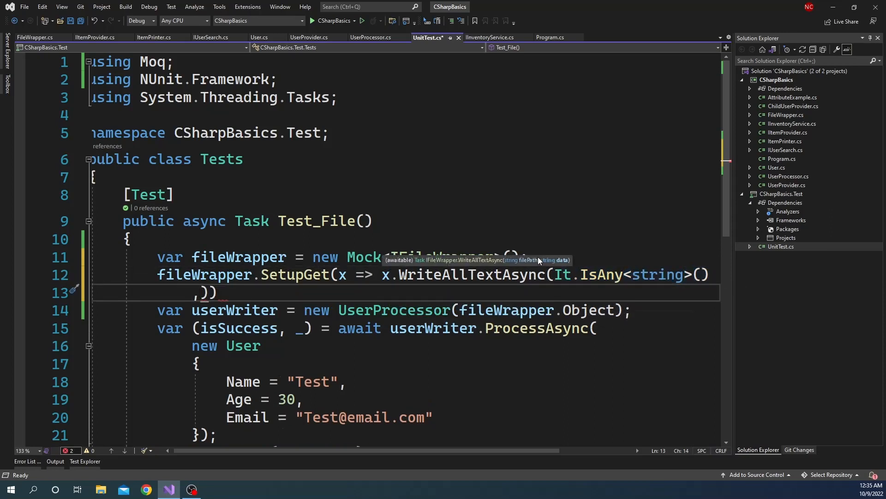
# Add a second It.IsAny<string>() argument and make the setup .Throws<Exception>(), with using System
pyautogui.write('It.IsAny<string>()).')
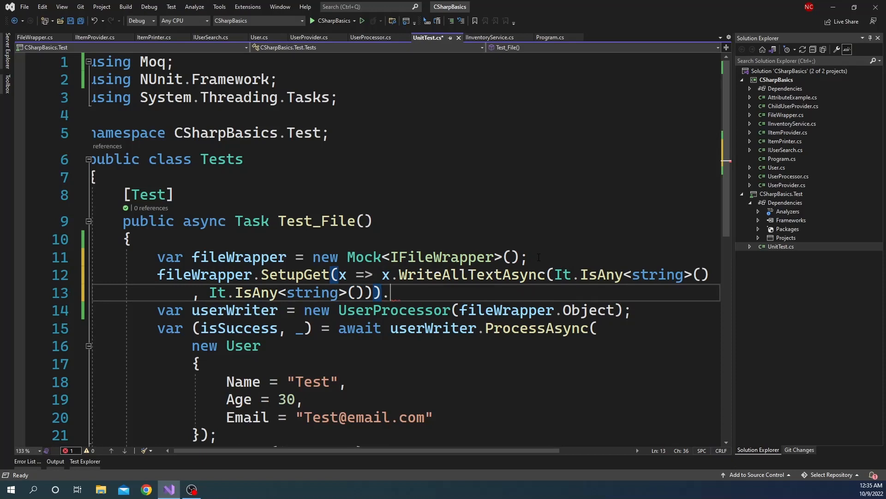
pyautogui.write('th')
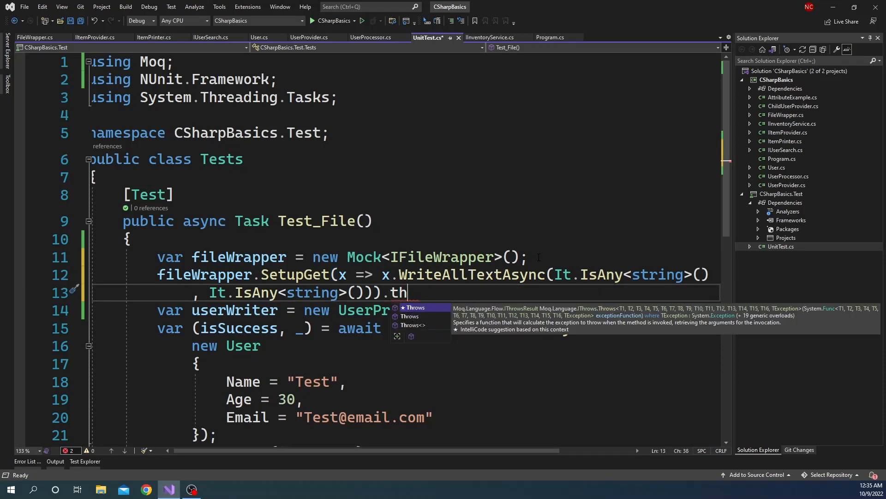
pyautogui.press('Tab')
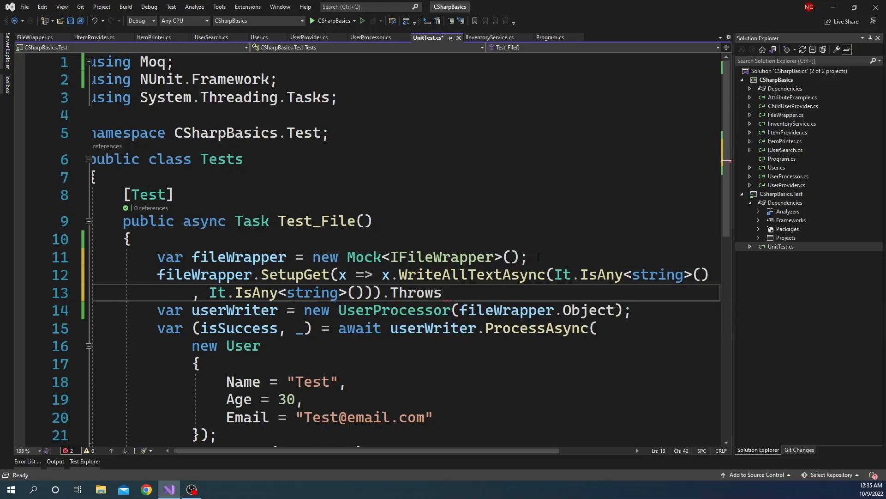
pyautogui.write('<Exception>(')
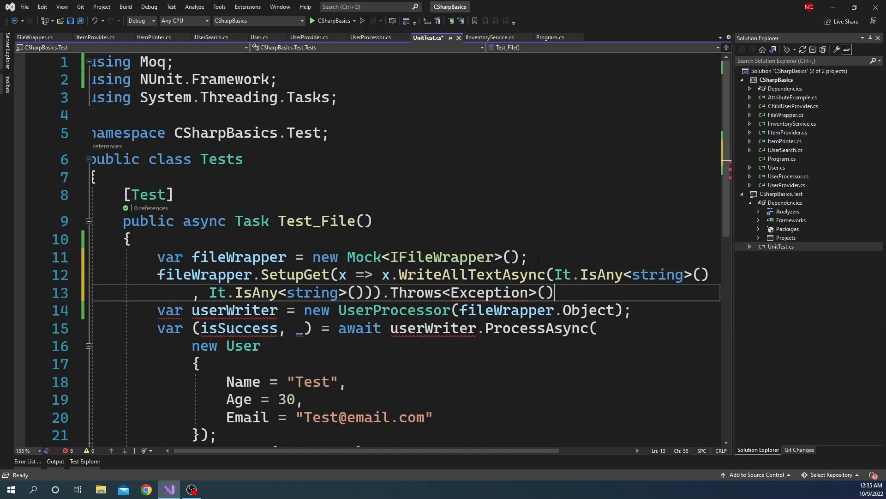
pyautogui.write(';')
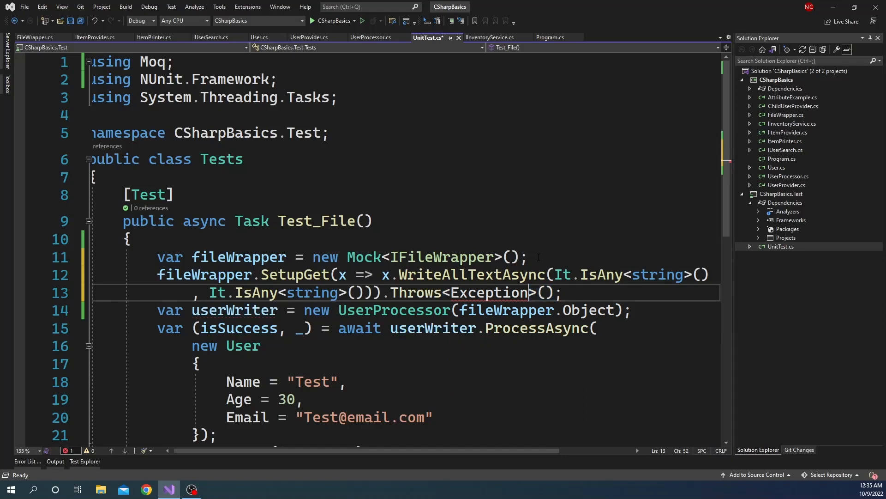
pyautogui.write('using System;')
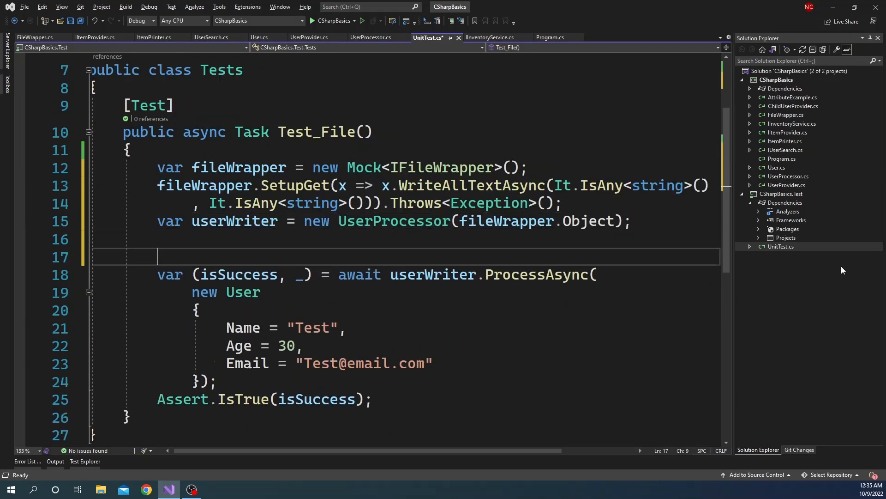
# Write Assert.CatchAsync<Exception>(async () => await userWriter.ProcessAsync(new User())) above the existing call
pyautogui.write('Ass')
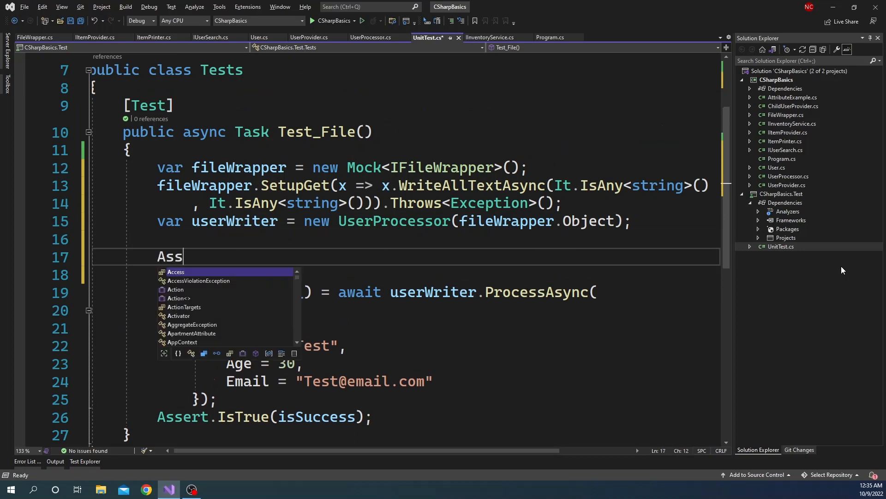
pyautogui.write('et')
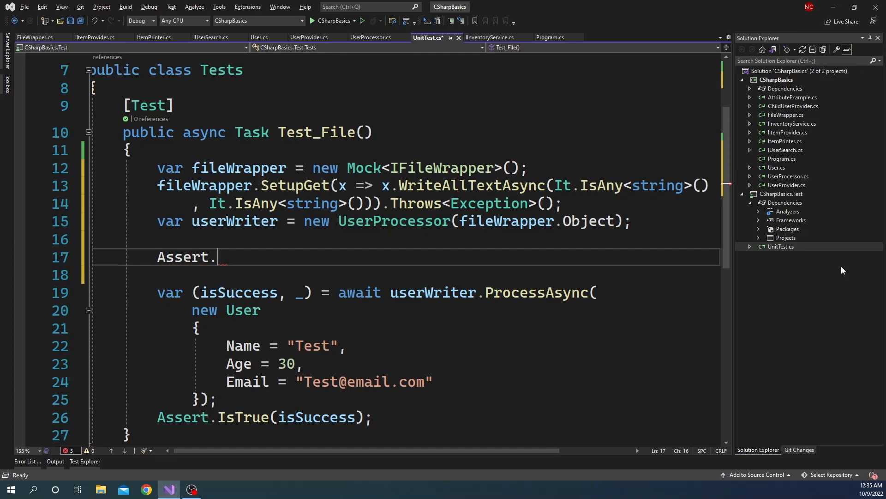
pyautogui.write('CatchAsync')
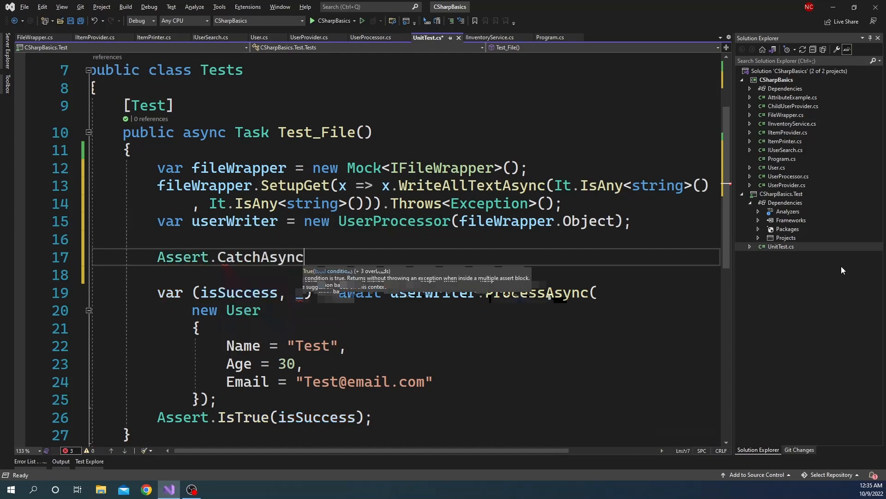
pyautogui.write('<>')
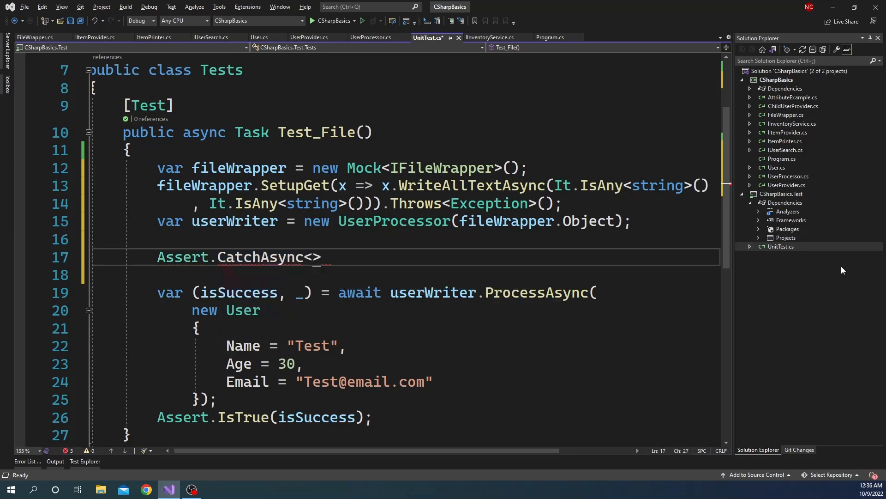
pyautogui.write('Exception')
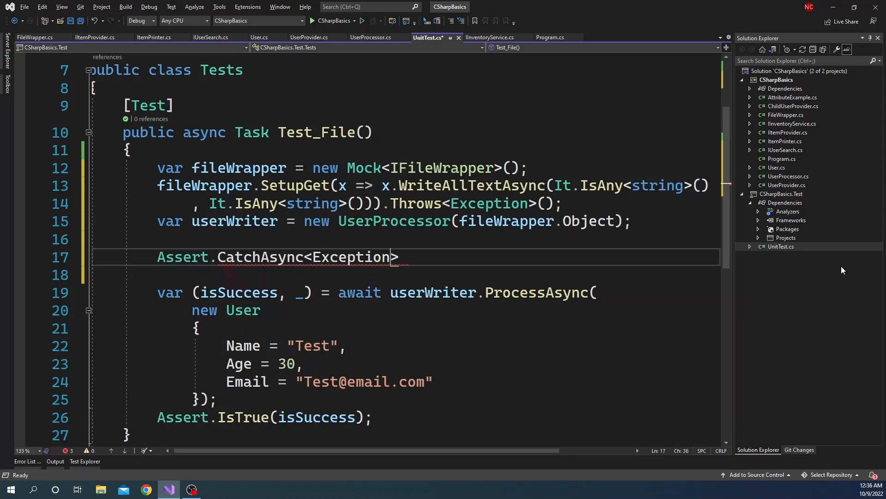
pyautogui.write('()')
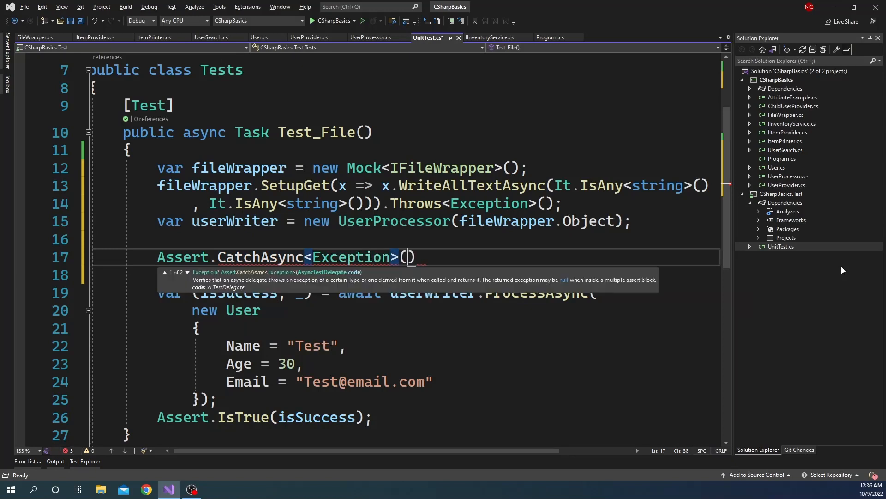
pyautogui.write('()')
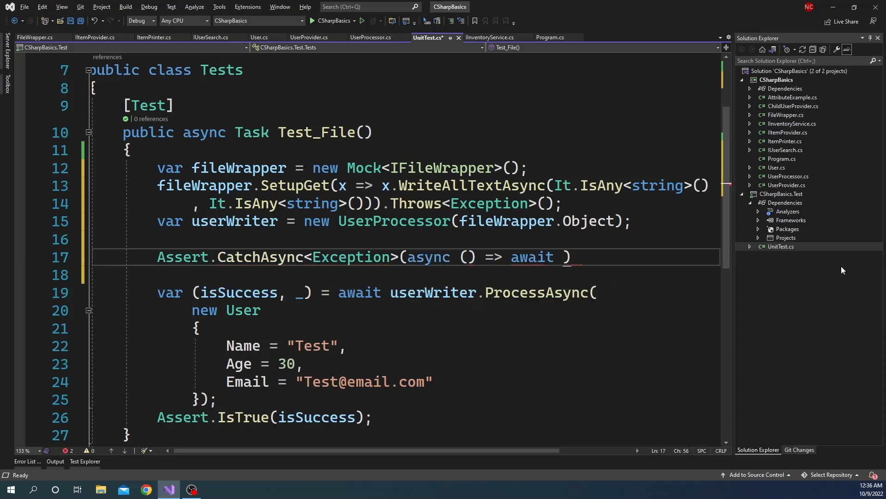
pyautogui.write('userWriter.ProcessAsync(')
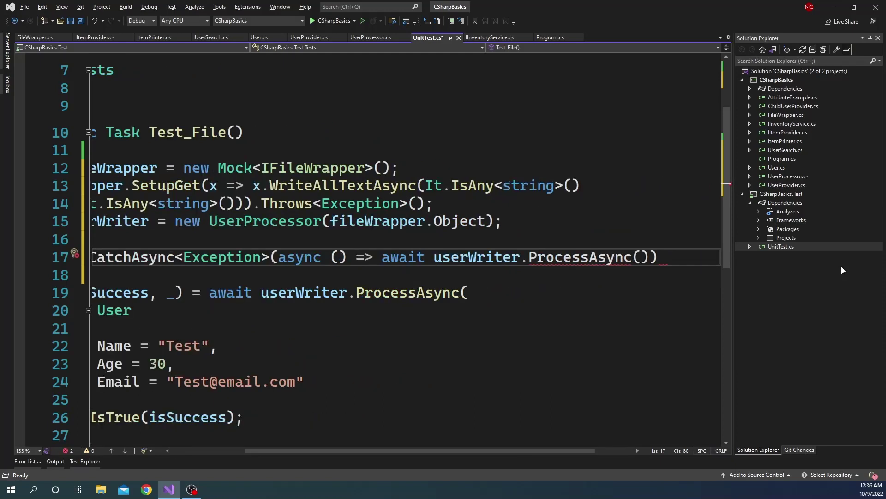
pyautogui.write('new User(')
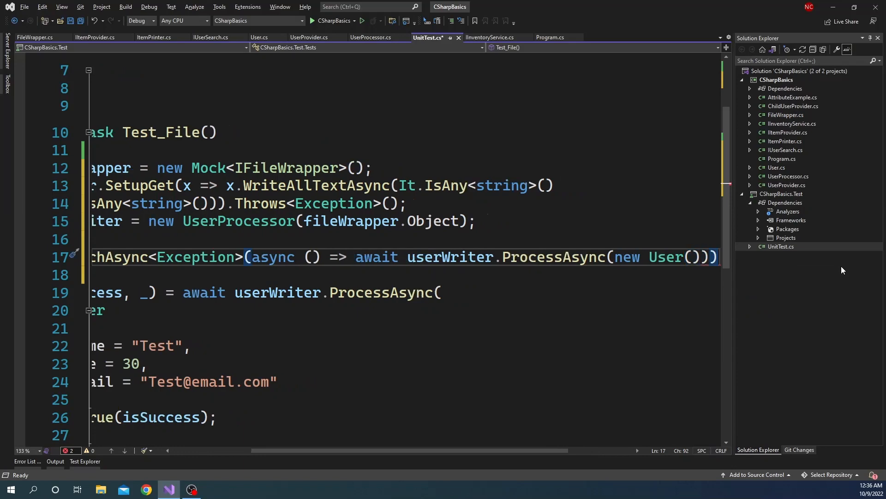
pyautogui.hscroll(-3)
pyautogui.write(';')
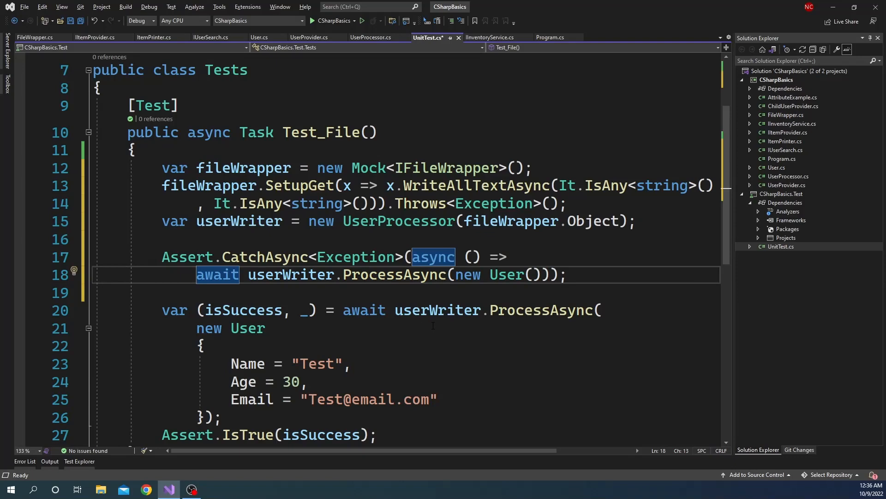
# Scroll through UnitTest.cs and switch to FileWrapper.cs showing IFileWrapper and its implementation
pyautogui.scroll(-3)
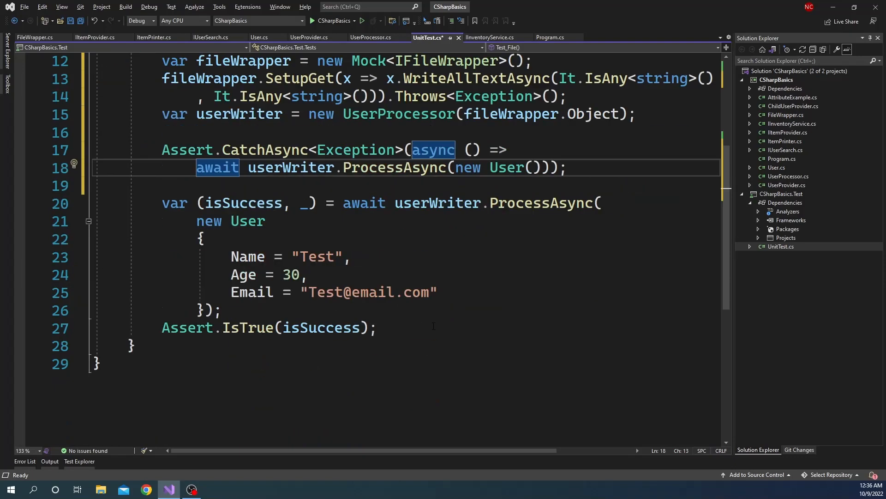
pyautogui.scroll(3)
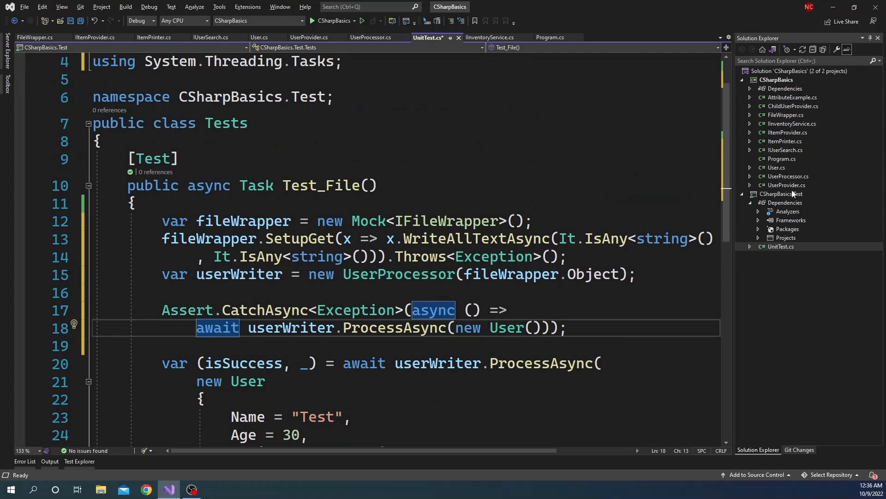
pyautogui.moveTo(785, 167)
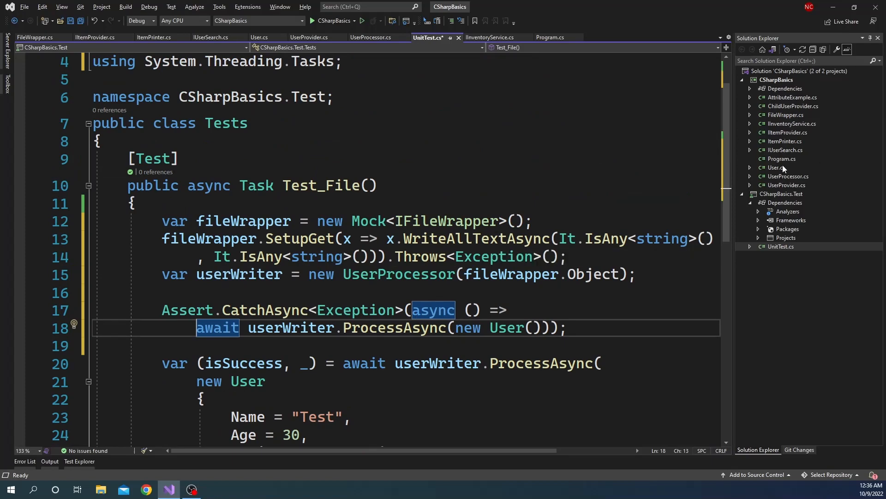
pyautogui.click(372, 37)
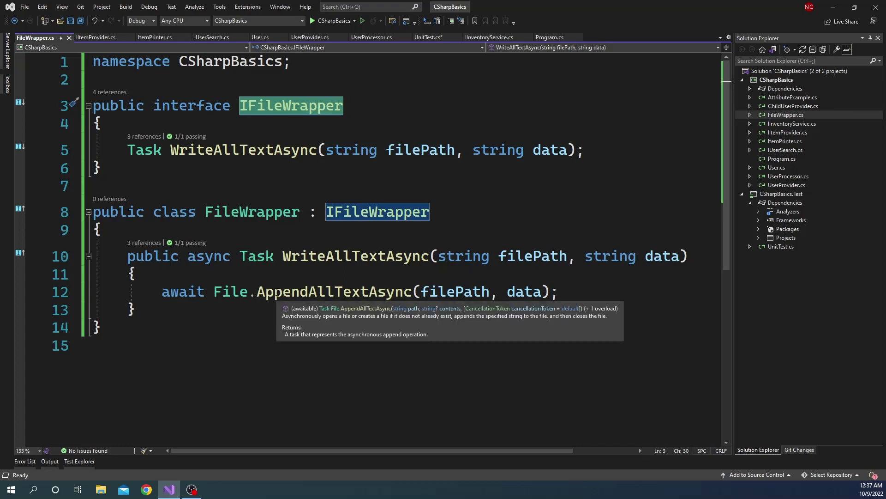
pyautogui.moveTo(785, 159)
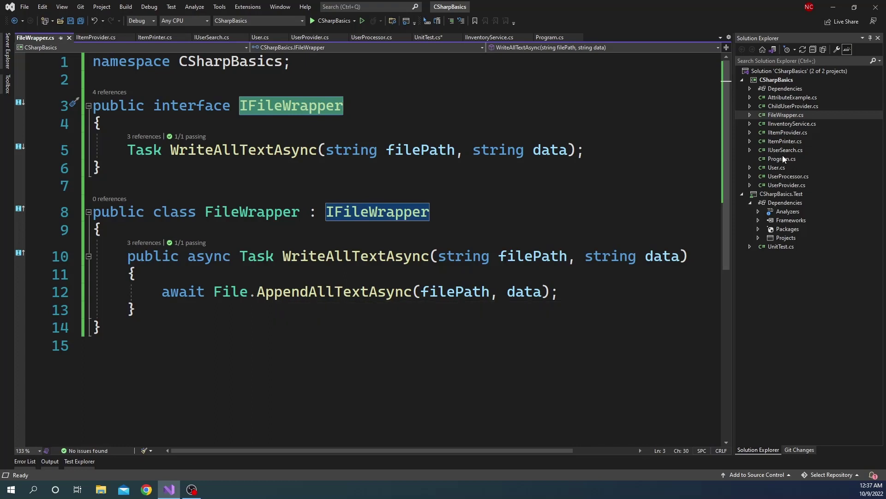